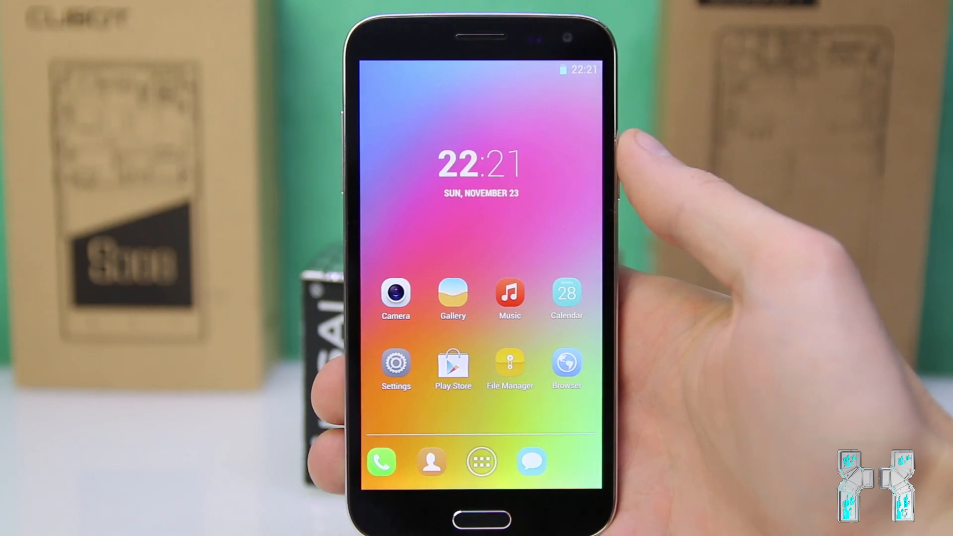
- Launch SuperSU and update its SU binary via the Normal install, confirming success
left_click(481, 462)
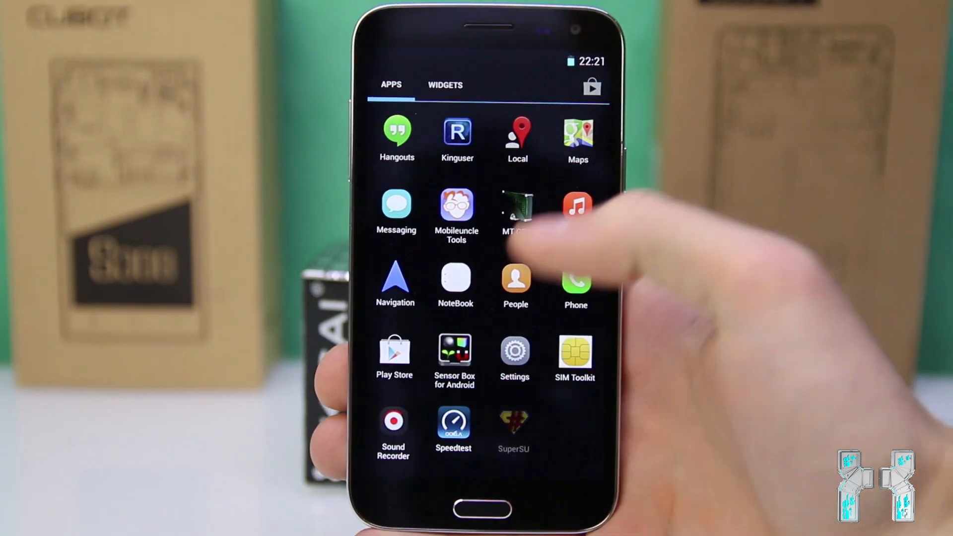
left_click(513, 426)
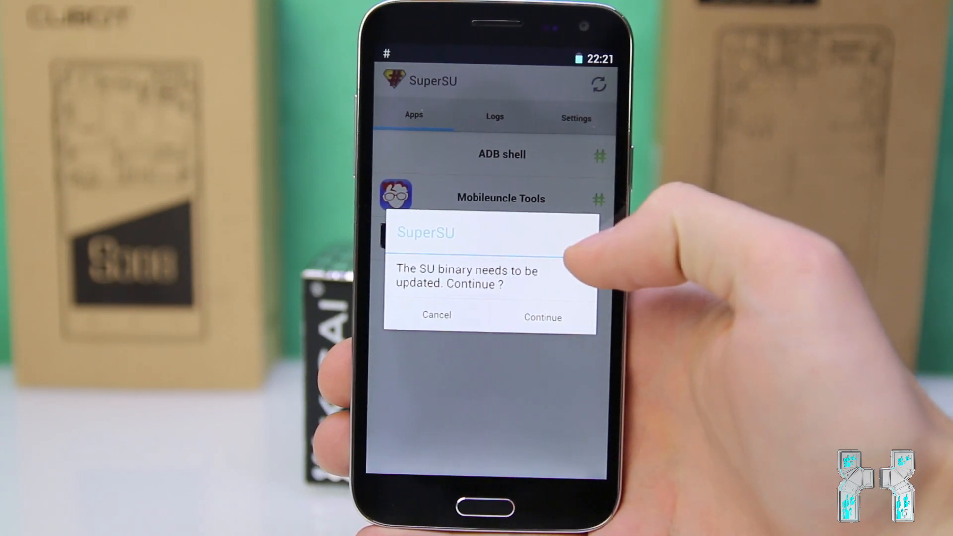
left_click(542, 316)
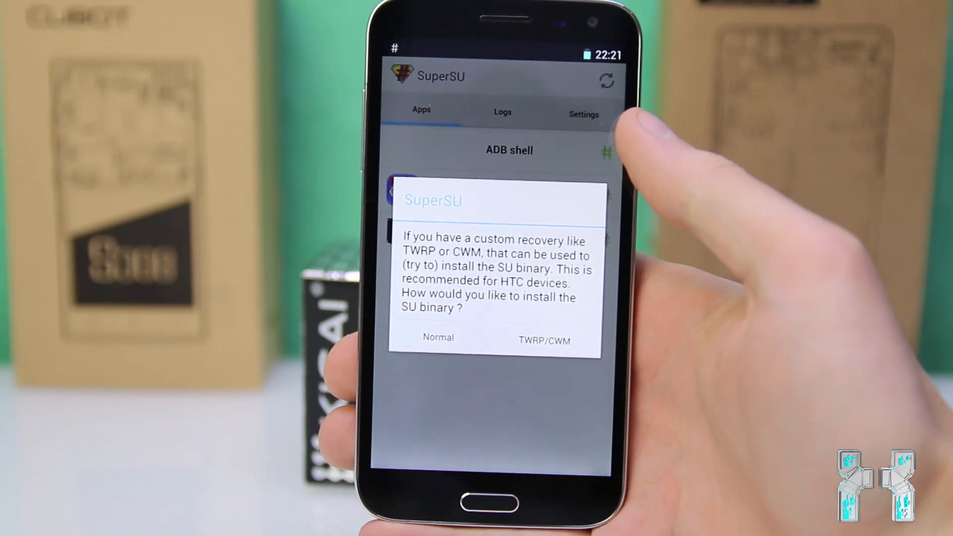
left_click(438, 338)
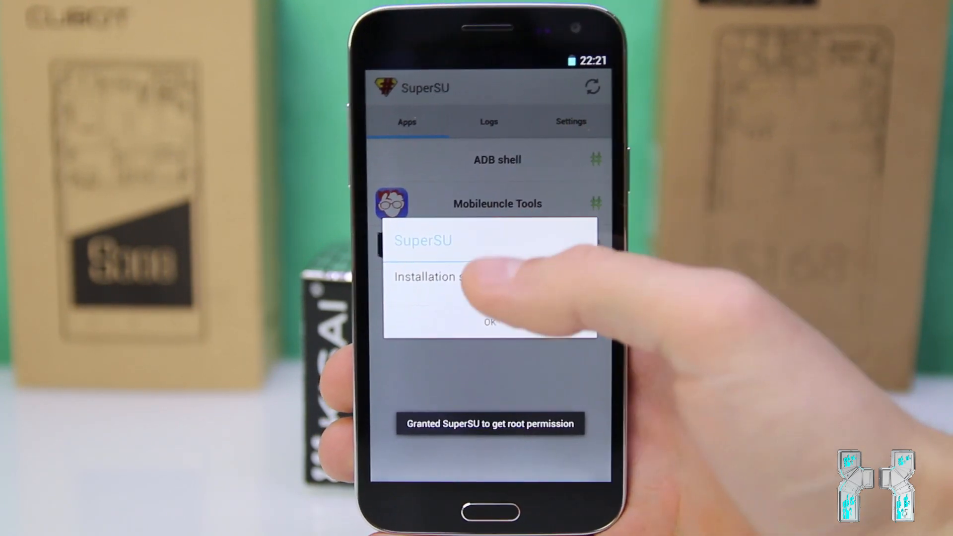
left_click(489, 322)
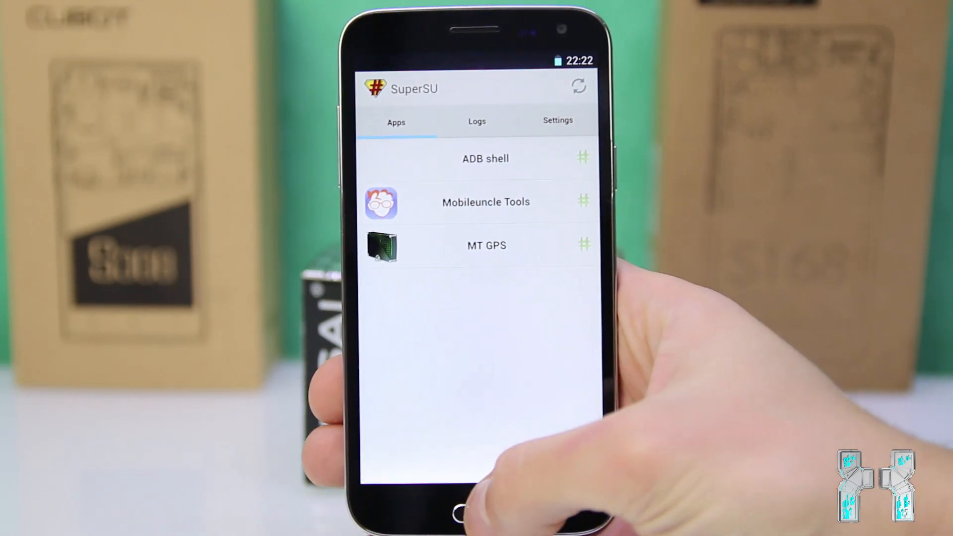
- Go home and open the phone's Settings, scrolling through its options list
left_click(473, 507)
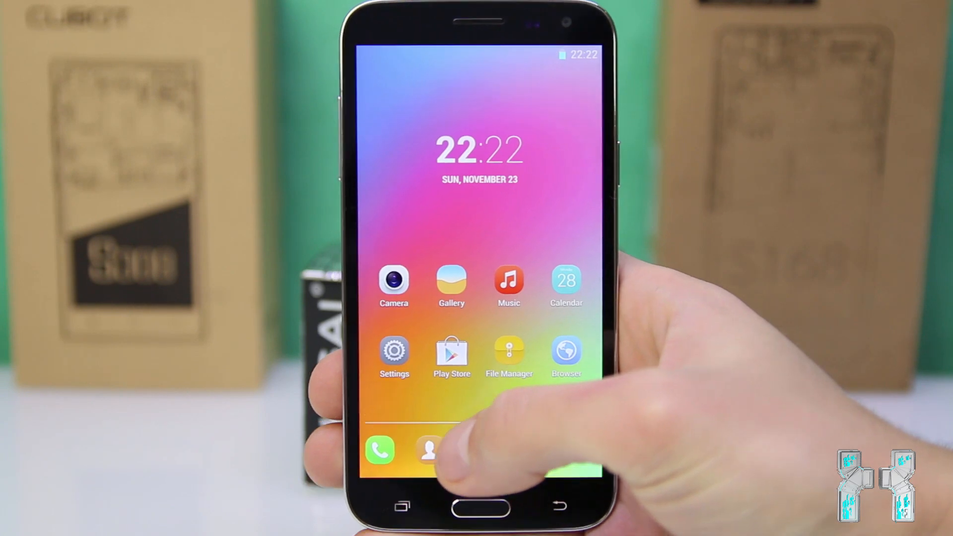
left_click(393, 352)
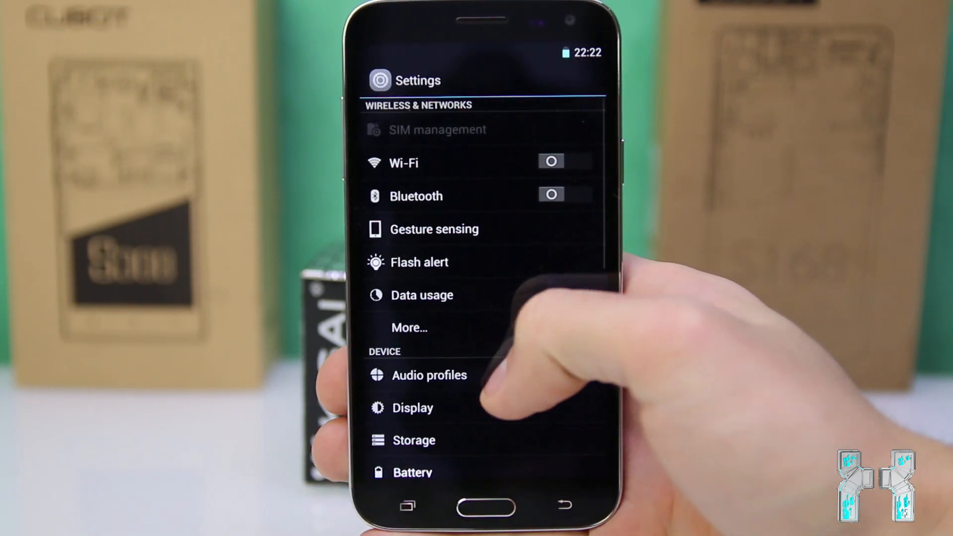
scroll("down", 3)
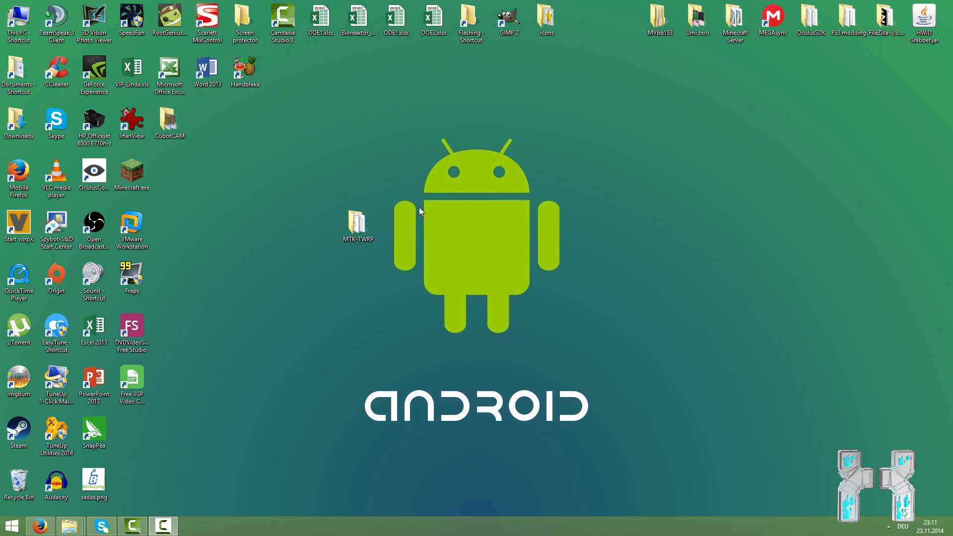
mouse_move(426, 213)
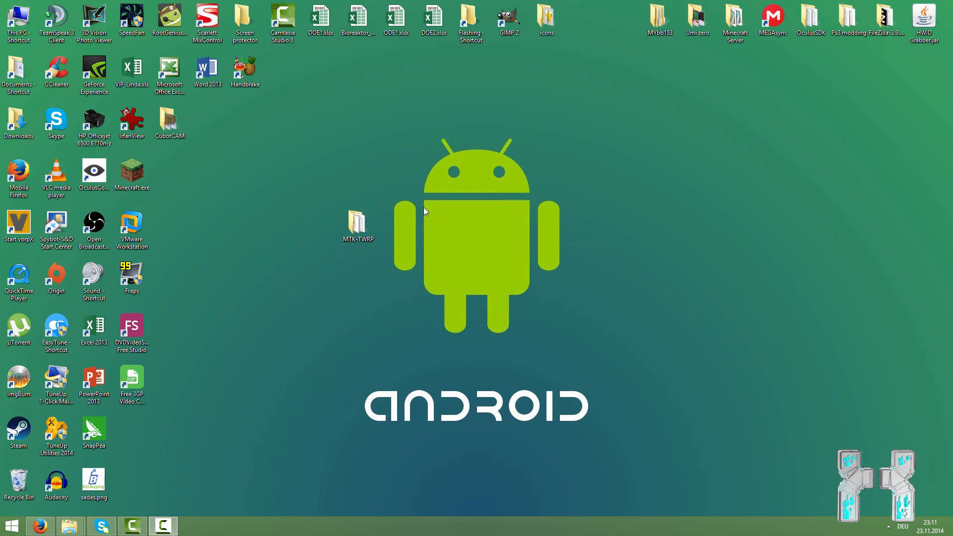
- Open the MTK-TWRP desktop folder listing BackUp-MTK-Recovery, TWRP, log.txt and TWRP.exe
left_click(358, 225)
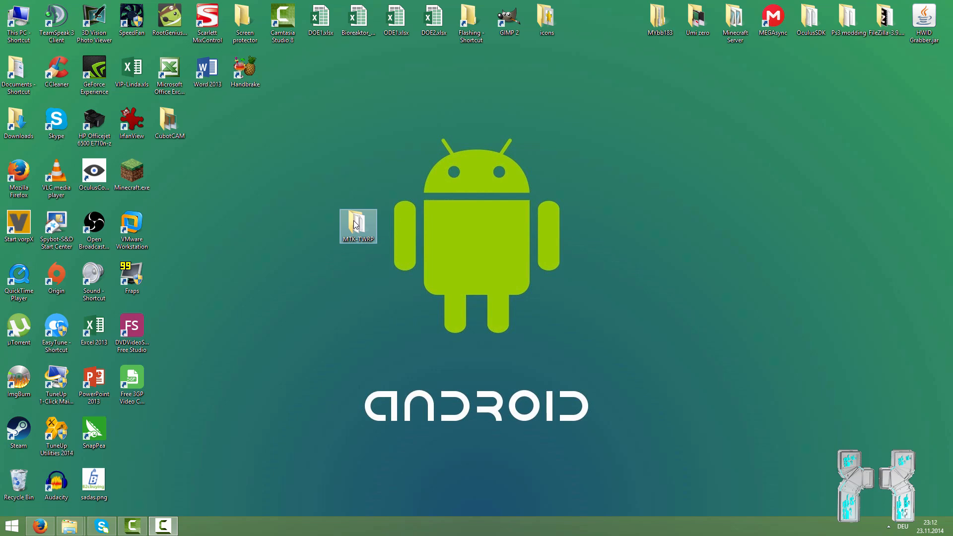
double_click(357, 227)
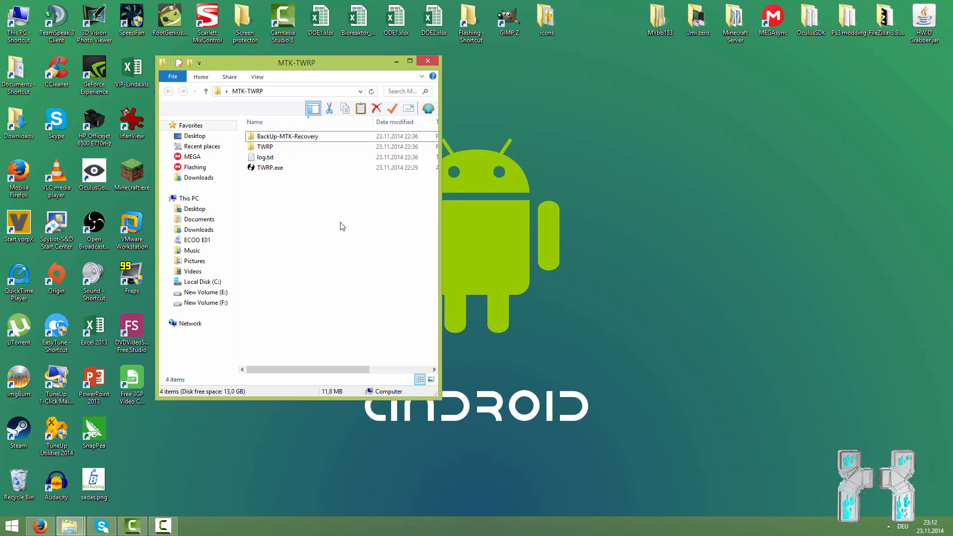
mouse_move(396, 70)
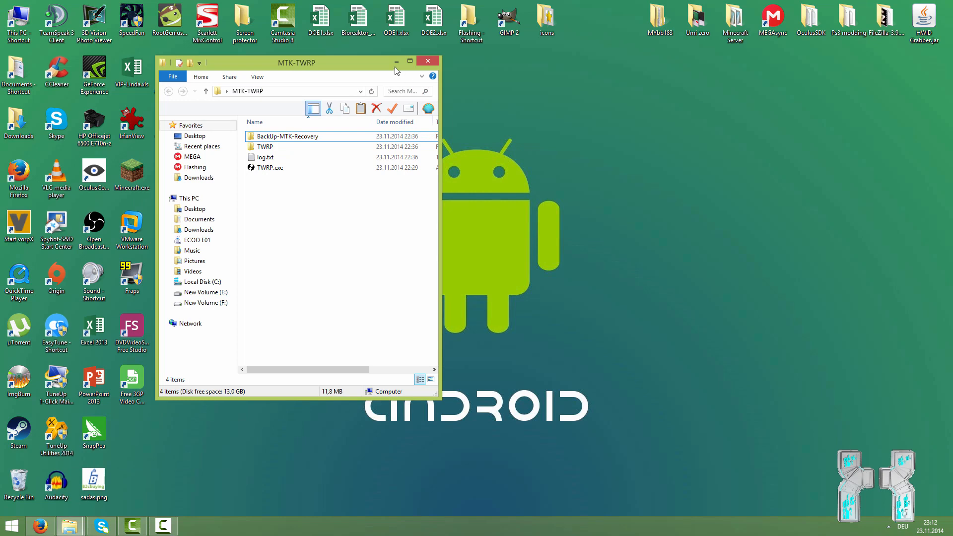
- Read the Easy Magic TWRP Installer thread's Features section with auto, manual and requirements details
left_click(38, 526)
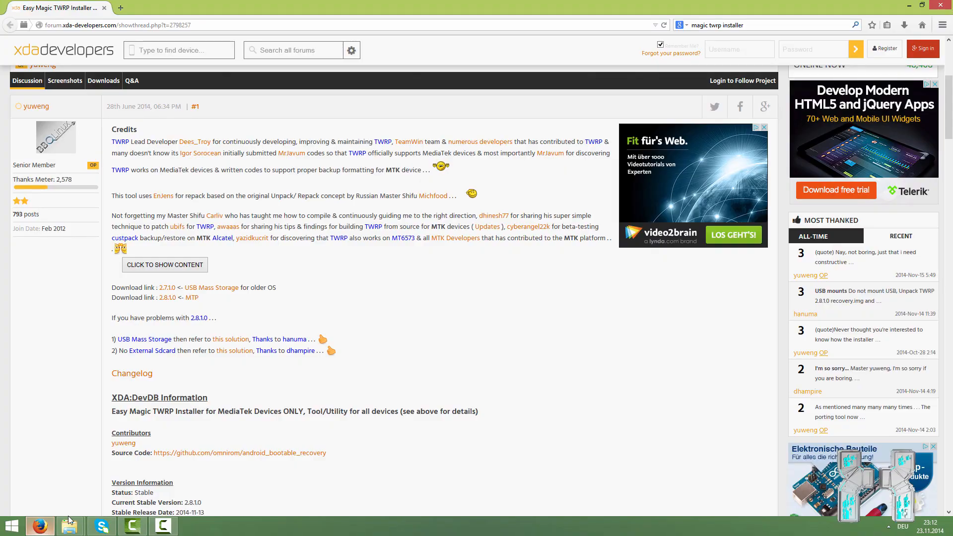
mouse_move(267, 175)
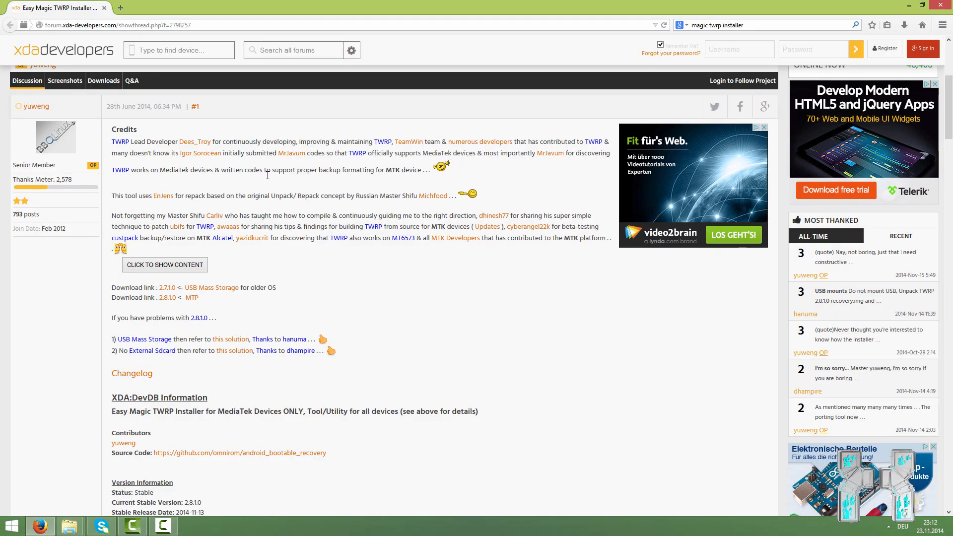
mouse_move(155, 135)
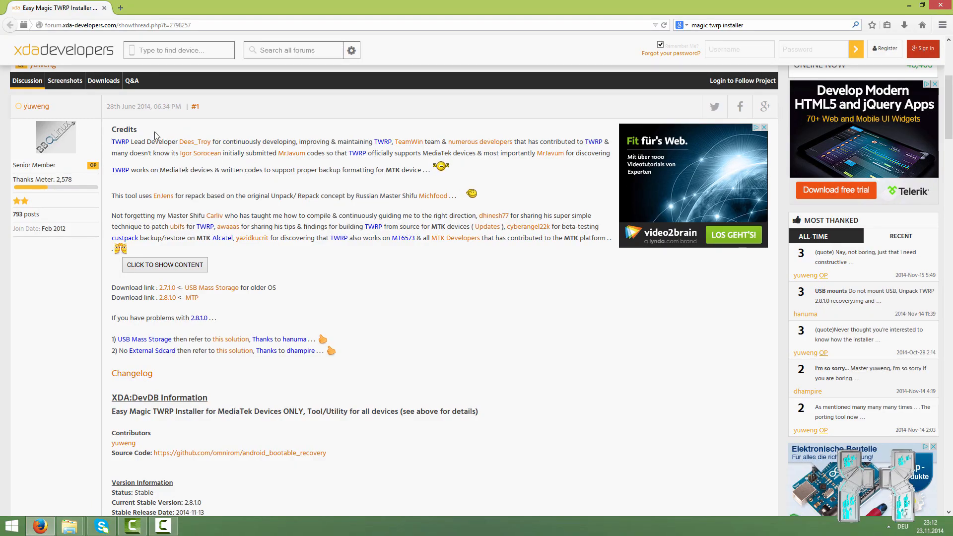
scroll("down", 3)
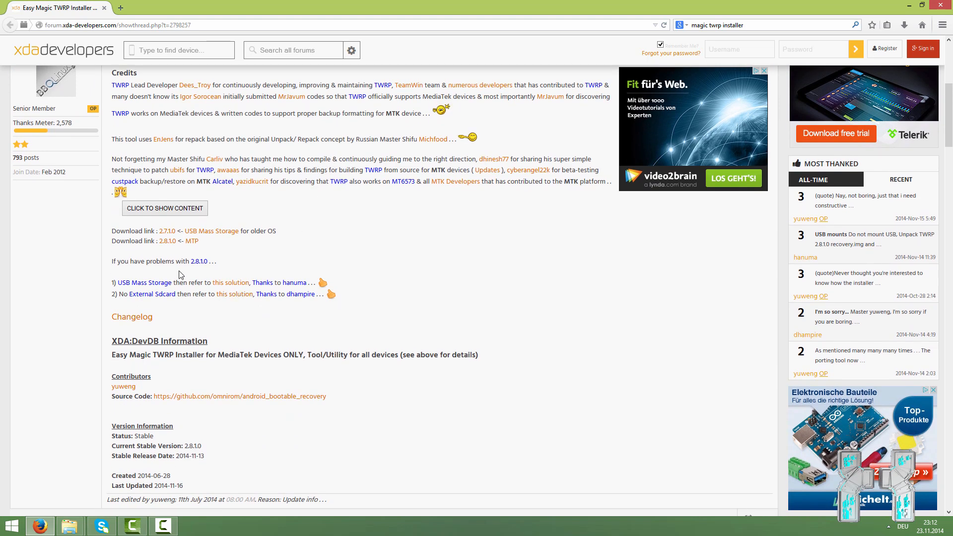
mouse_move(281, 236)
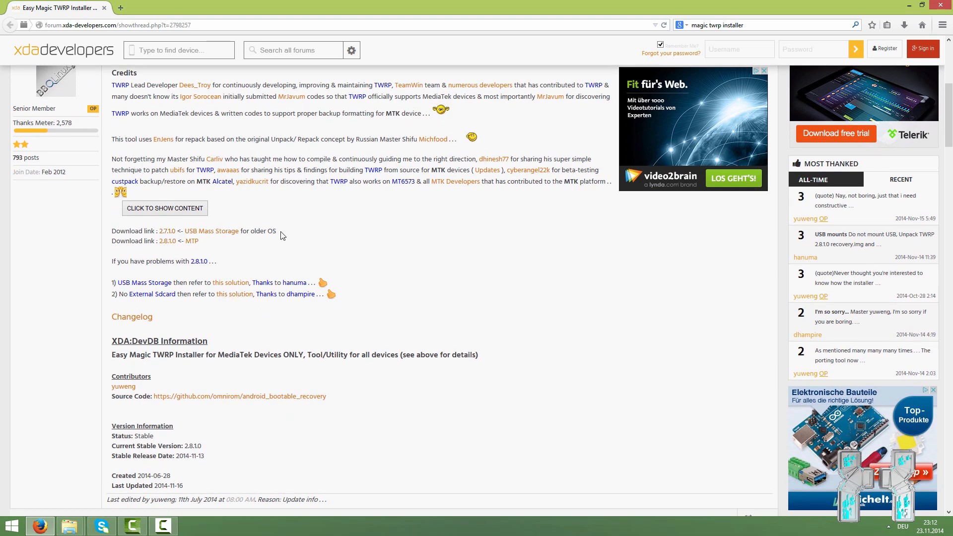
mouse_move(209, 237)
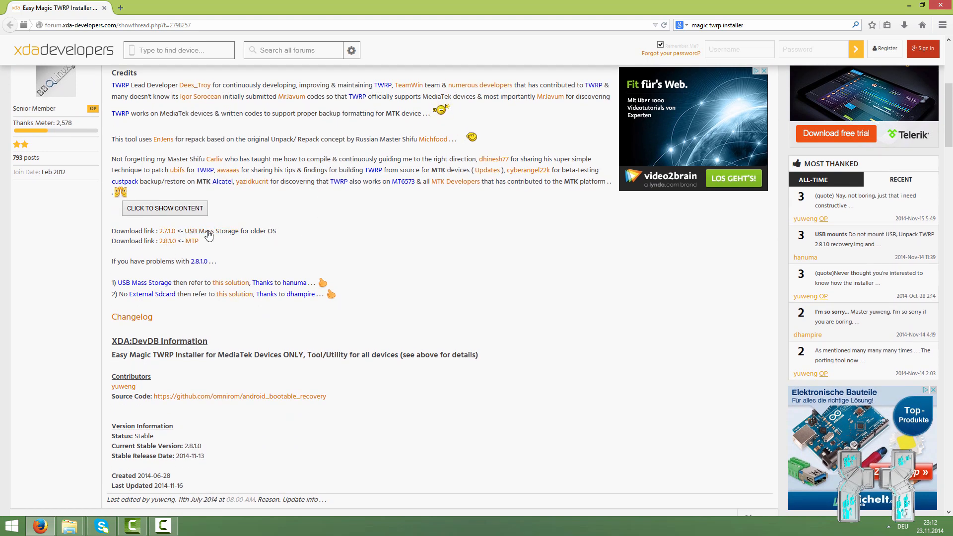
mouse_move(269, 246)
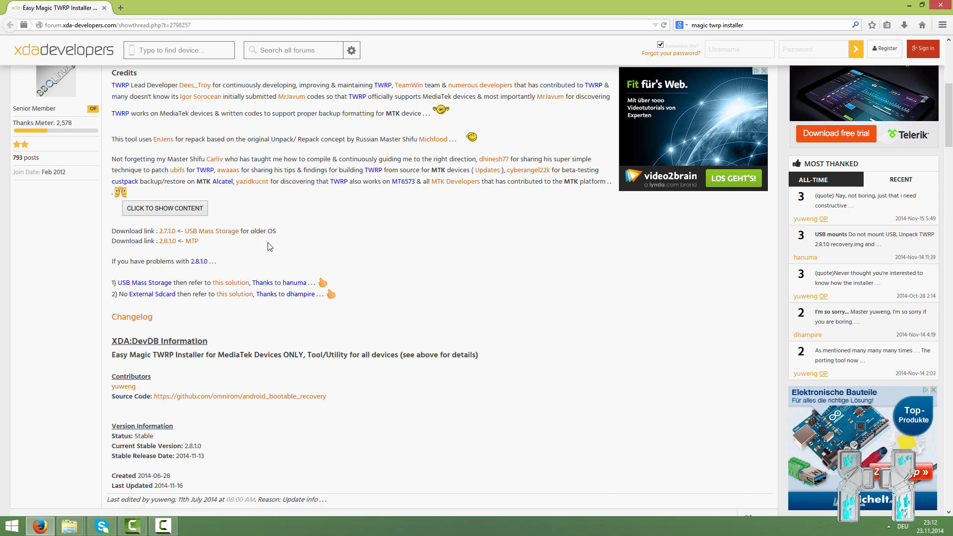
mouse_move(275, 214)
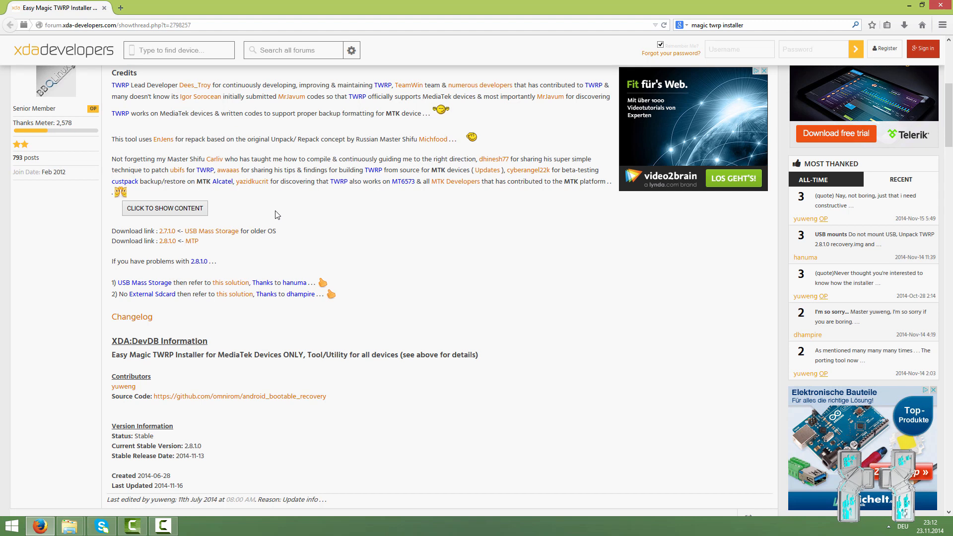
mouse_move(193, 249)
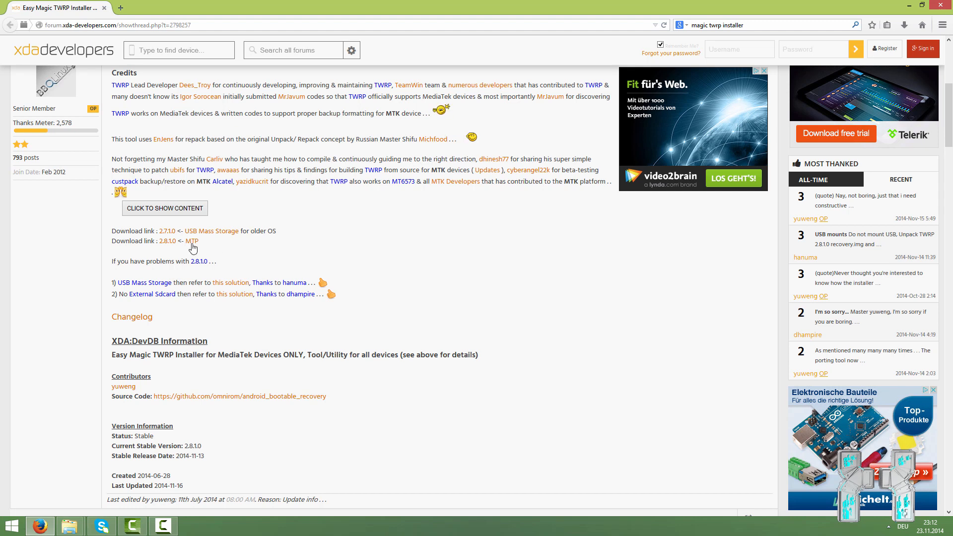
mouse_move(168, 241)
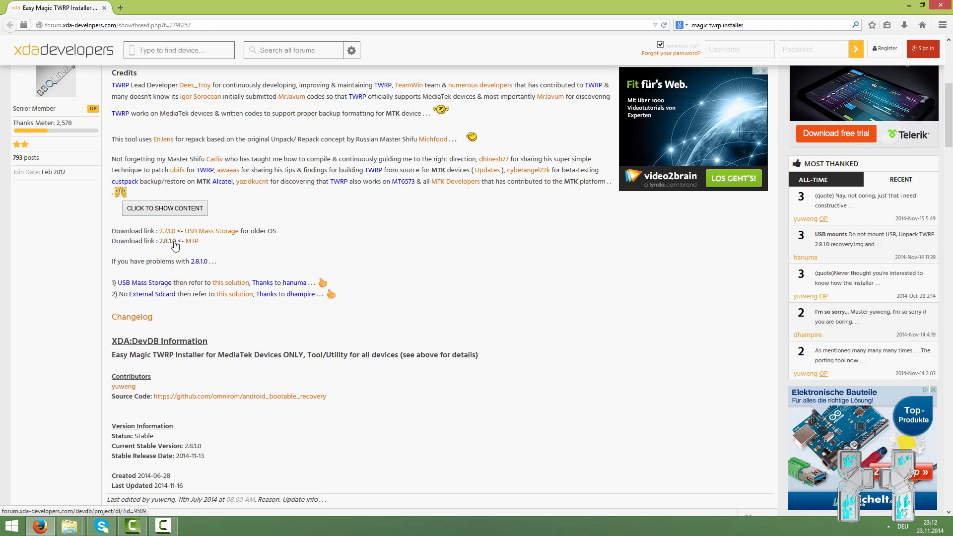
mouse_move(192, 240)
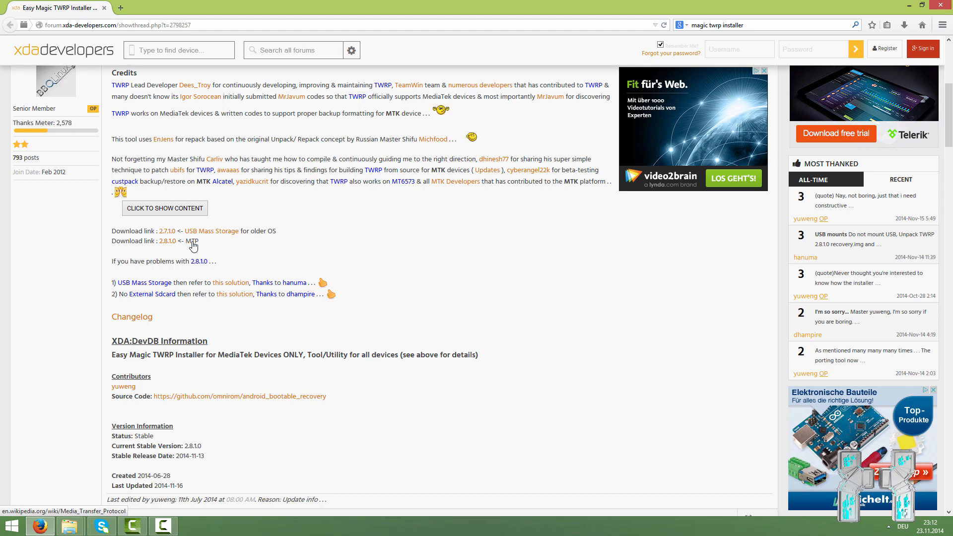
mouse_move(169, 241)
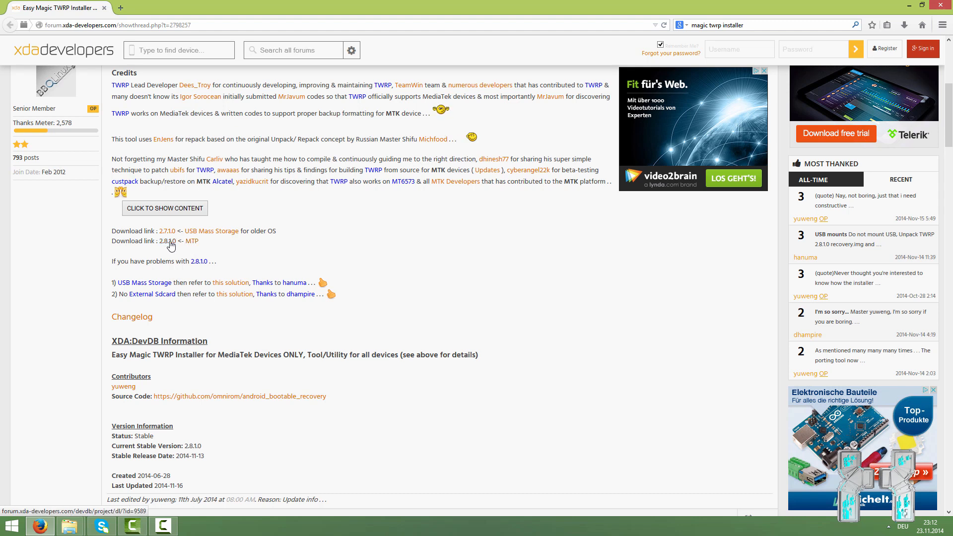
mouse_move(211, 232)
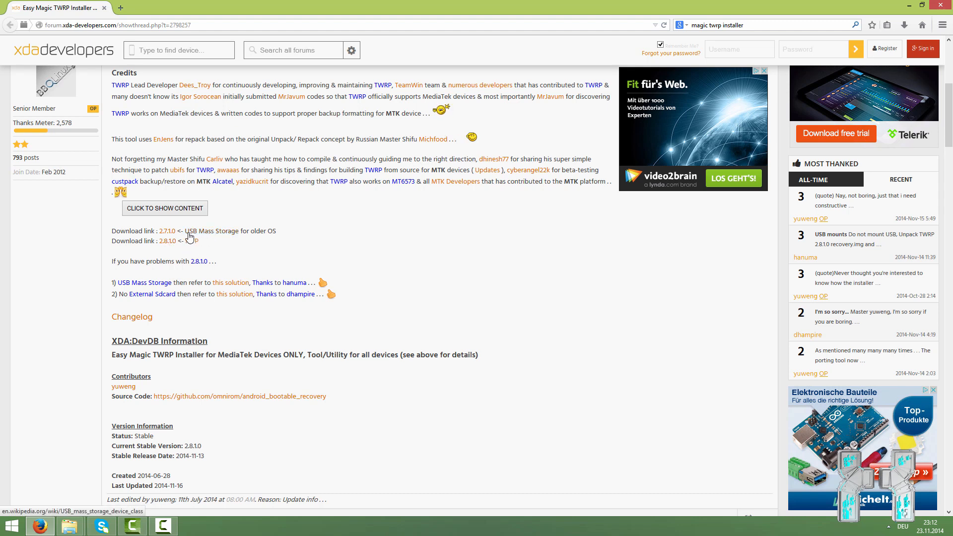
scroll("down", 3)
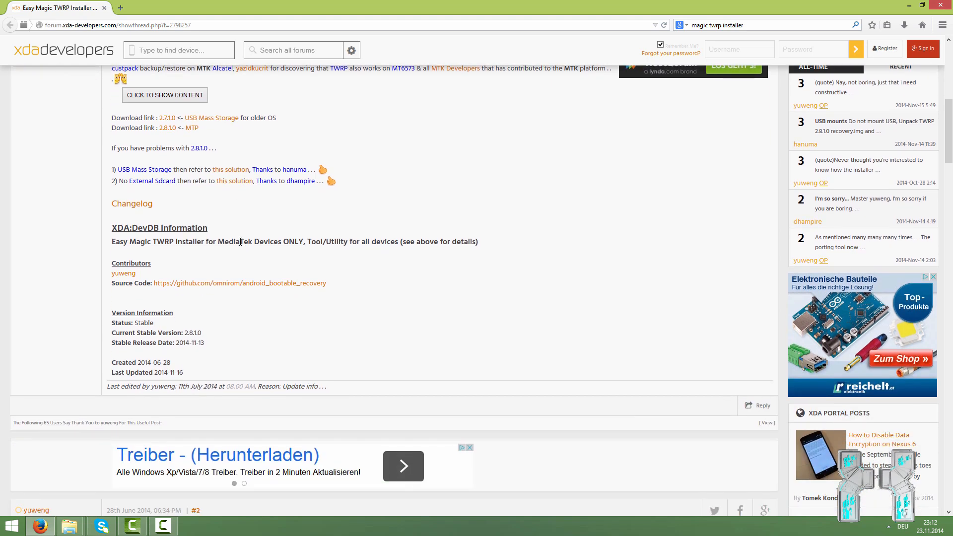
scroll("down", 3)
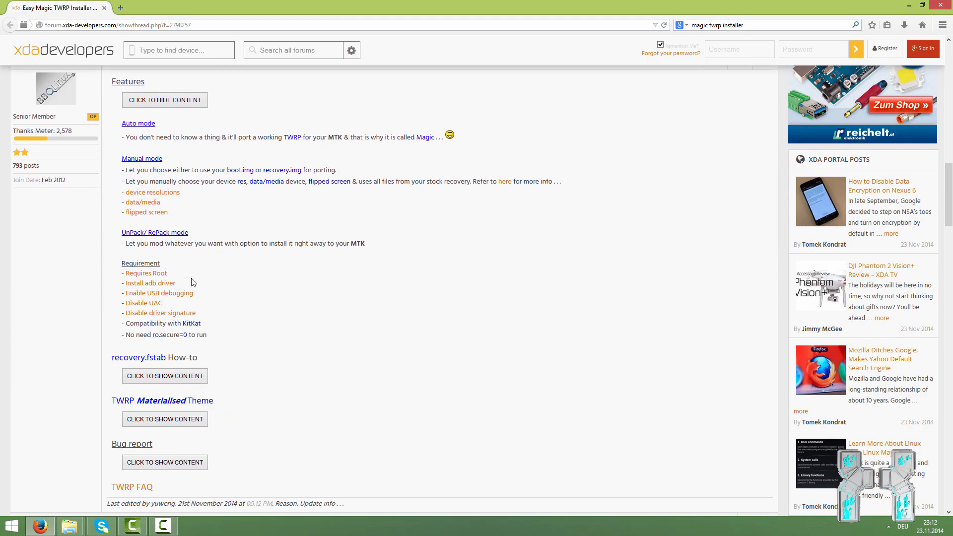
mouse_move(150, 283)
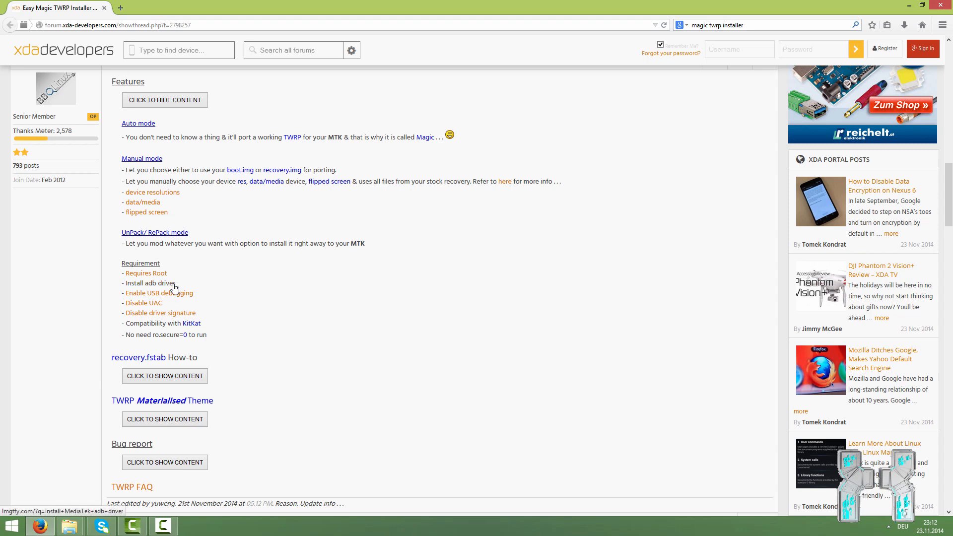
mouse_move(160, 293)
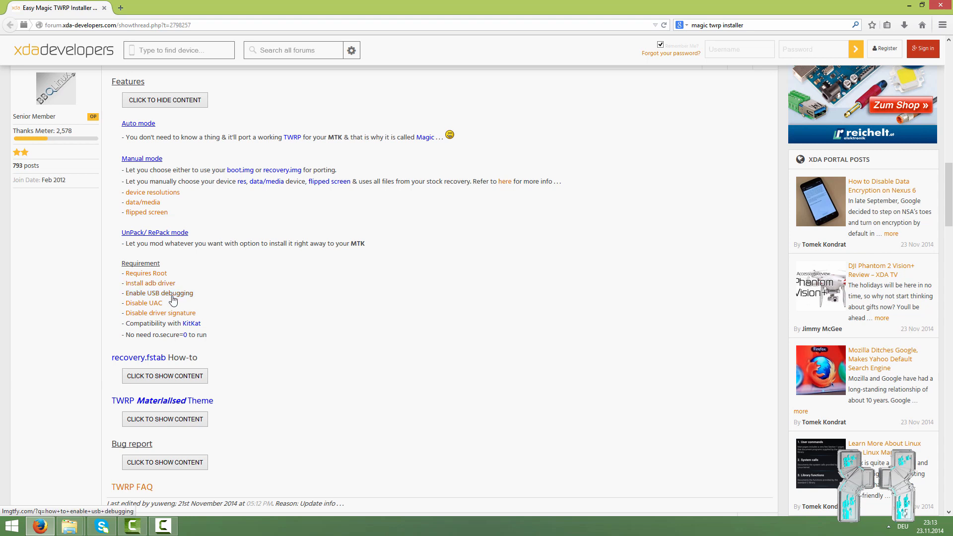
mouse_move(152, 310)
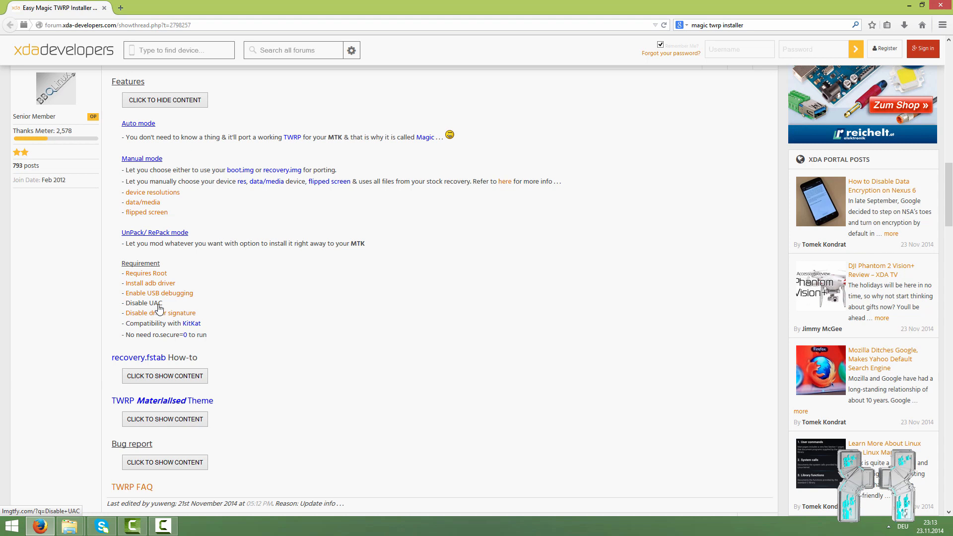
mouse_move(192, 317)
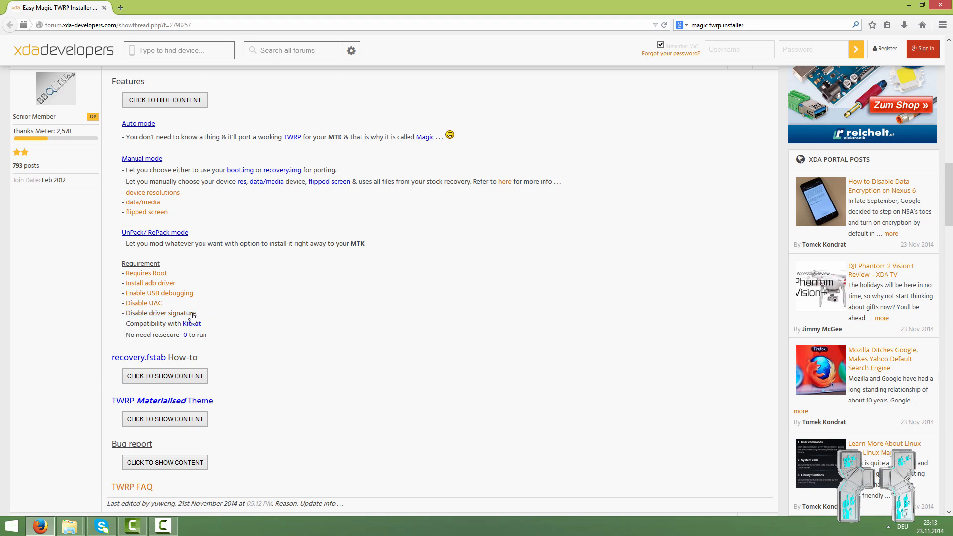
mouse_move(171, 313)
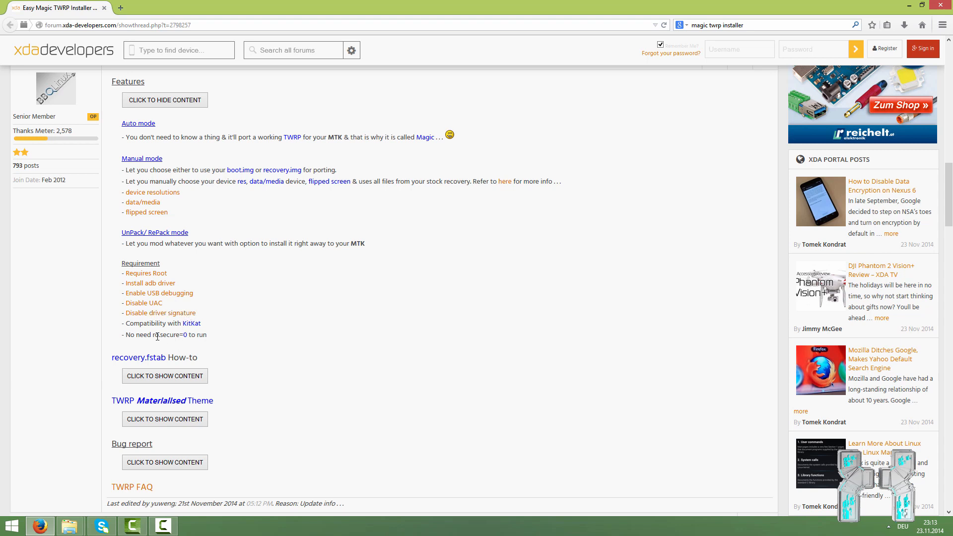
mouse_move(180, 337)
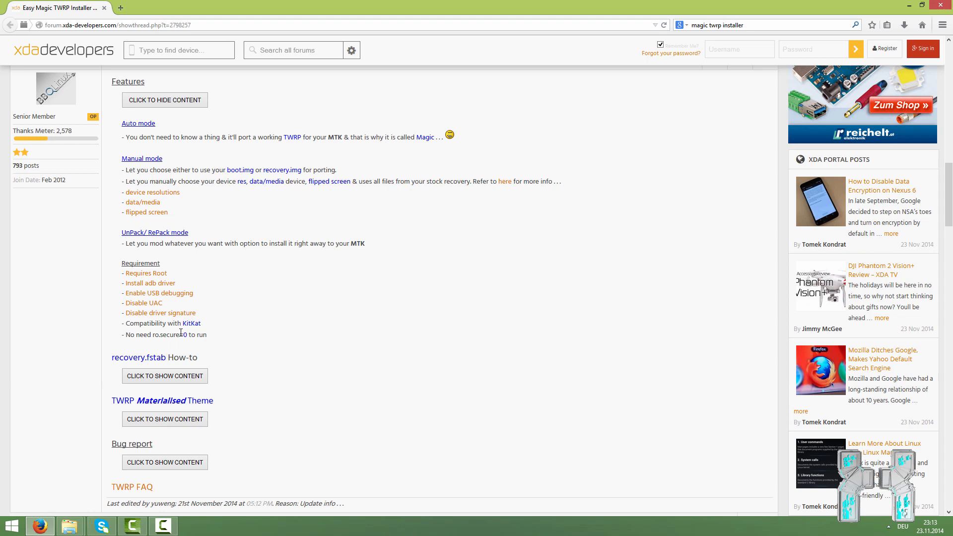
mouse_move(175, 346)
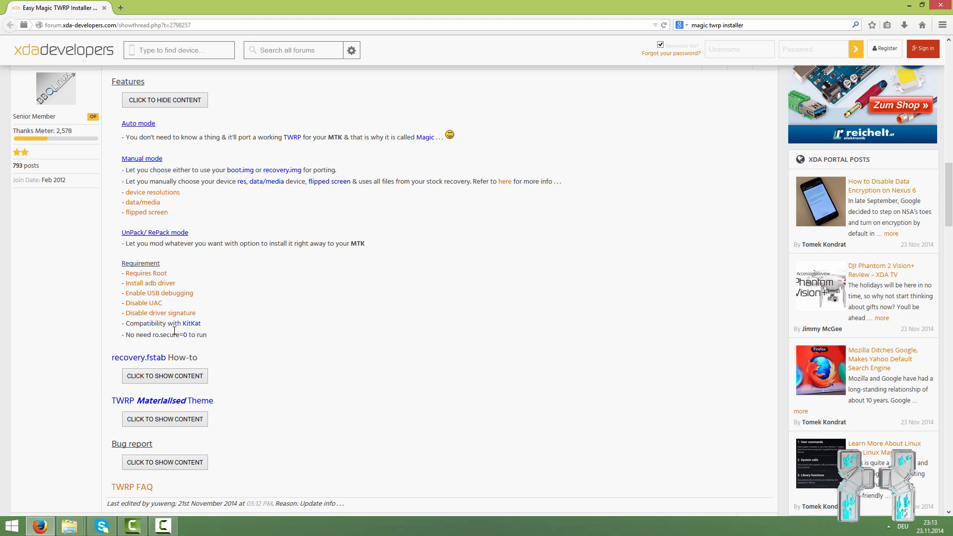
mouse_move(218, 320)
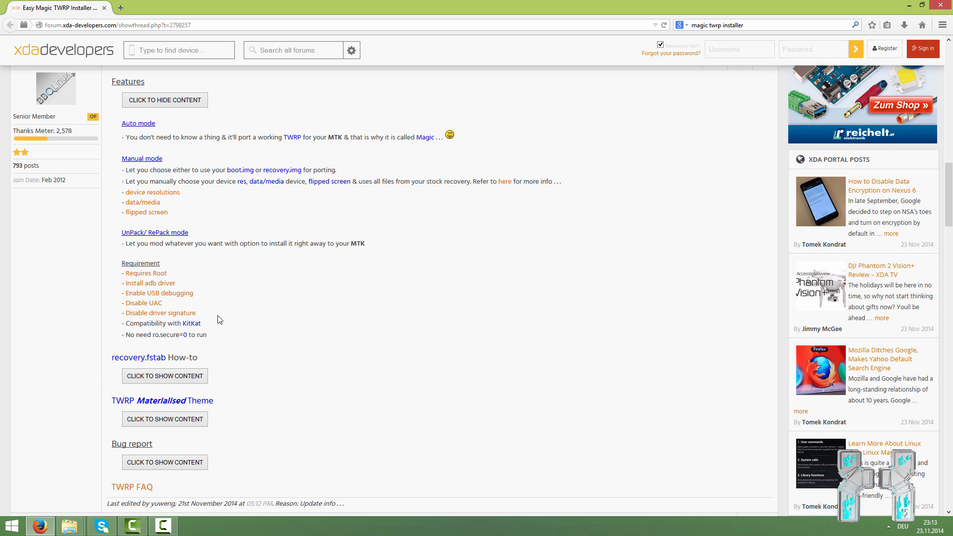
mouse_move(218, 303)
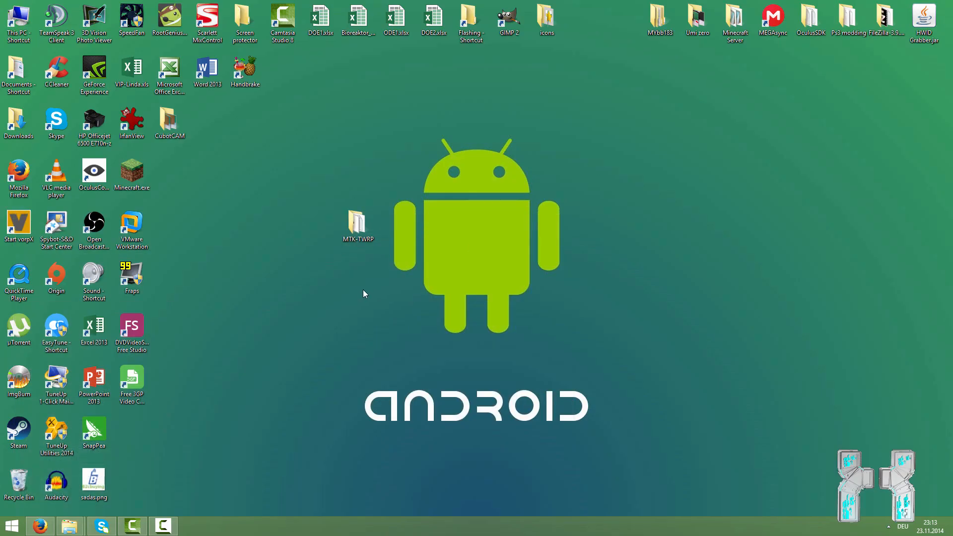
mouse_move(313, 354)
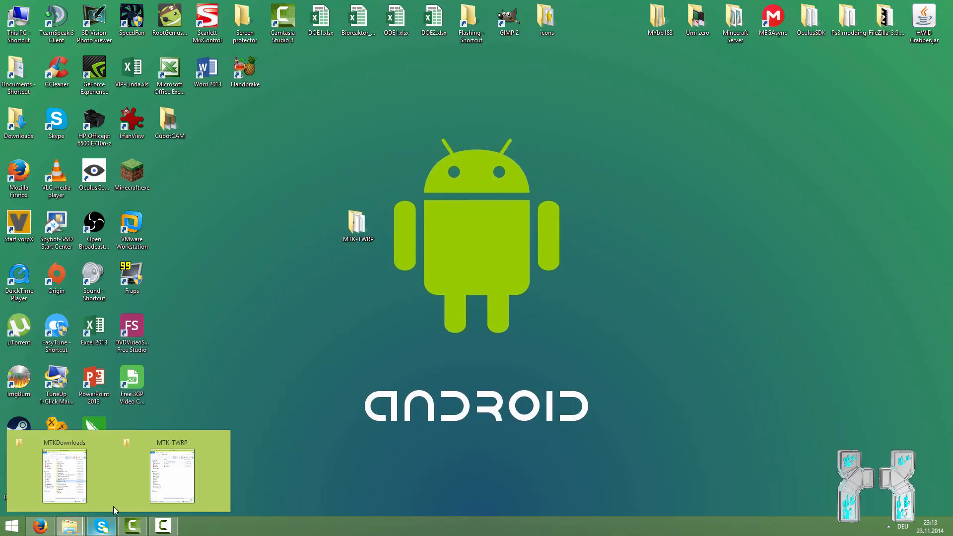
- Open MtkDroidTools_253 and show the context menu for MTKdroidTools.exe
left_click(64, 476)
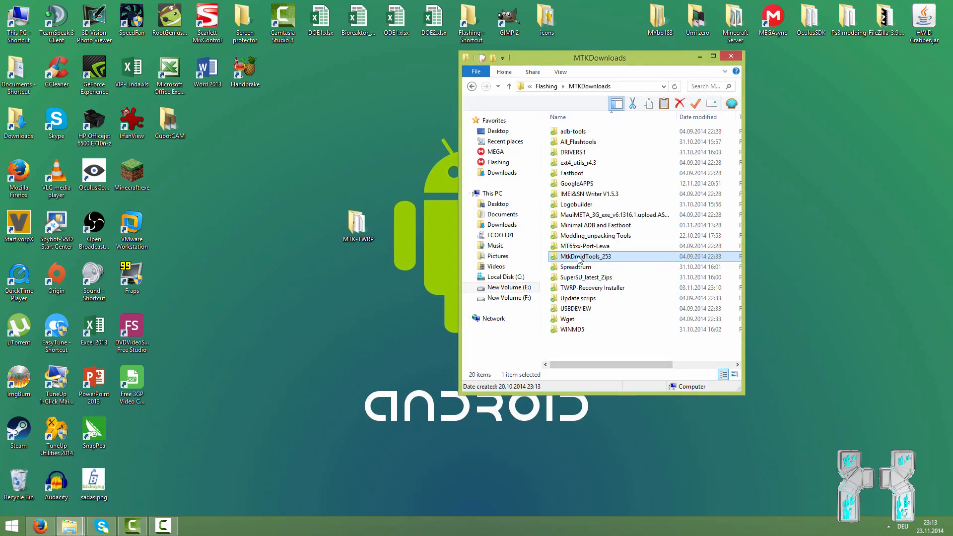
double_click(584, 257)
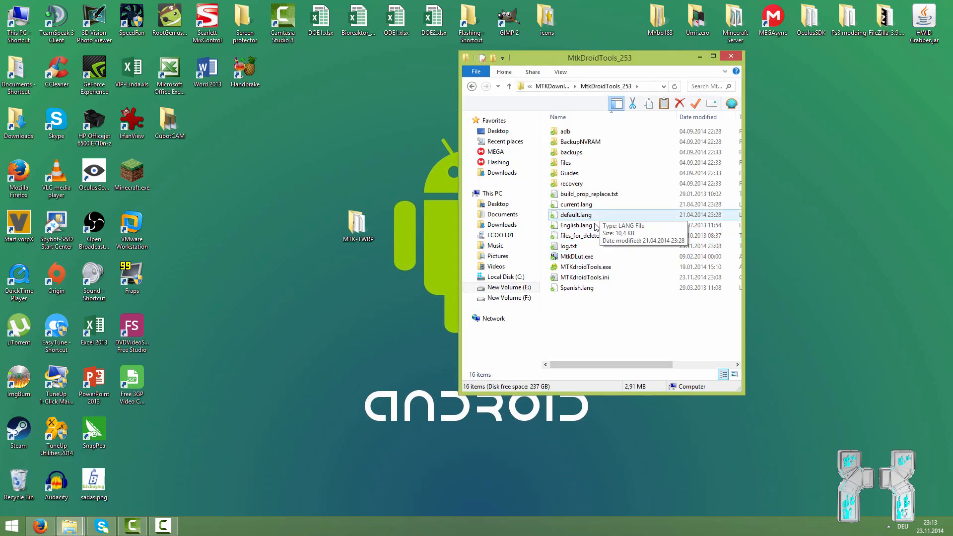
mouse_move(576, 257)
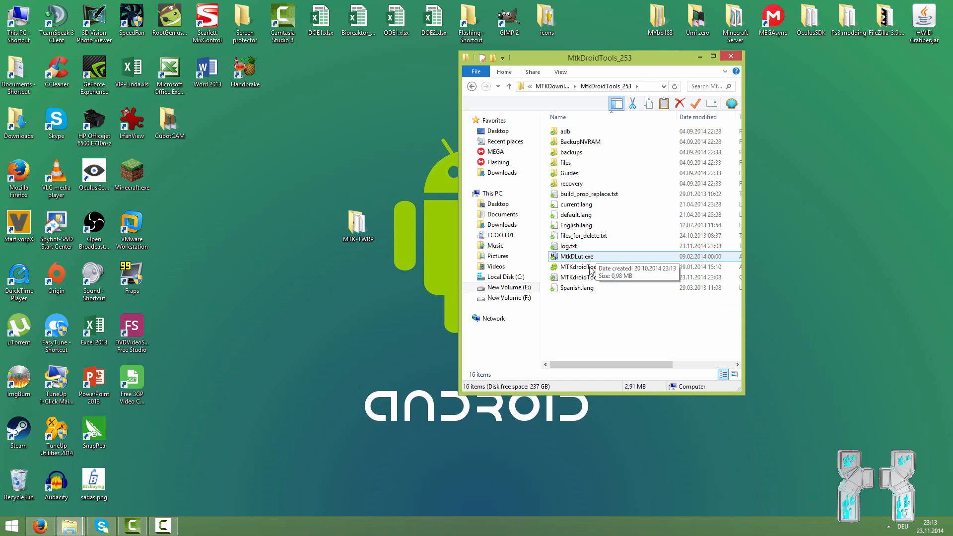
mouse_move(585, 267)
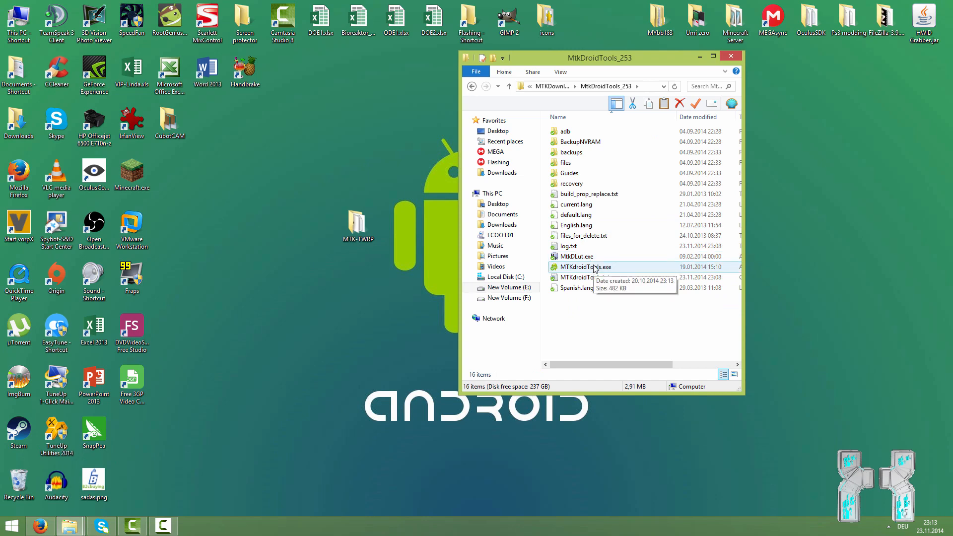
mouse_move(589, 268)
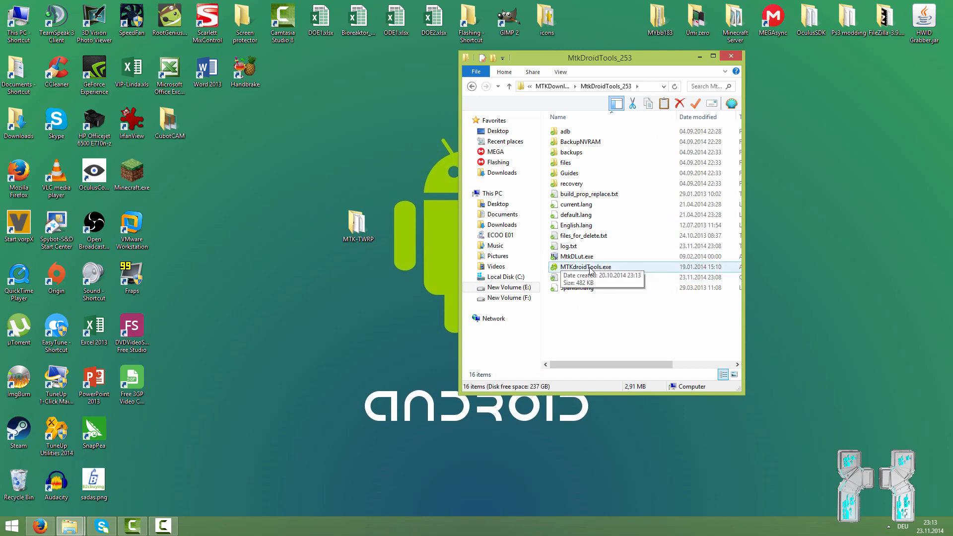
right_click(584, 268)
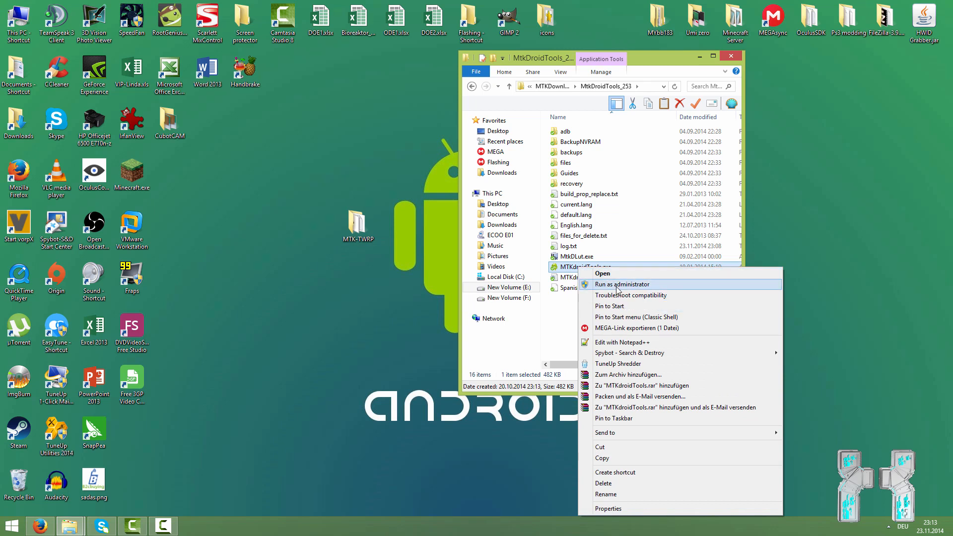
- Run MTKdroidTools.exe as administrator and show its root, backup, recovery options for the ECOO E01
left_click(622, 285)
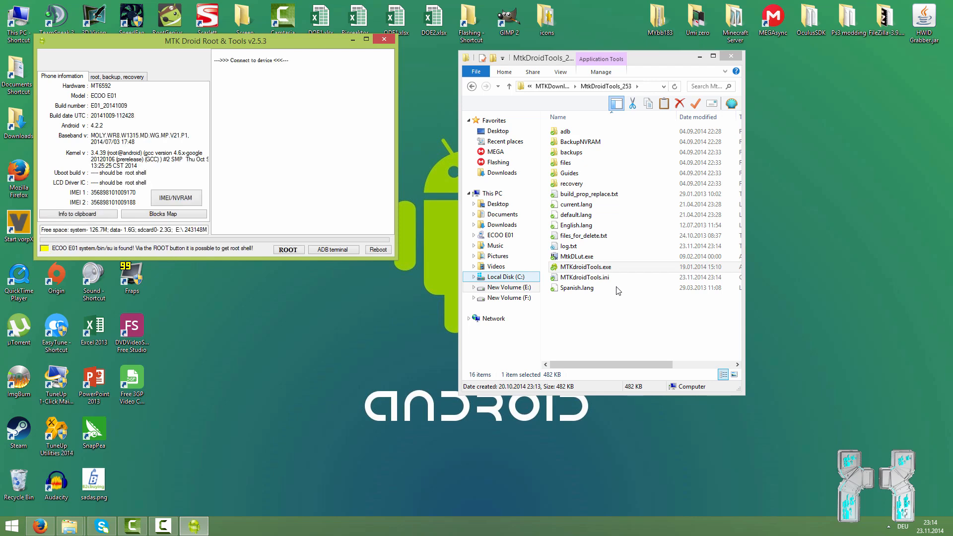
left_click_drag(212, 41, 329, 102)
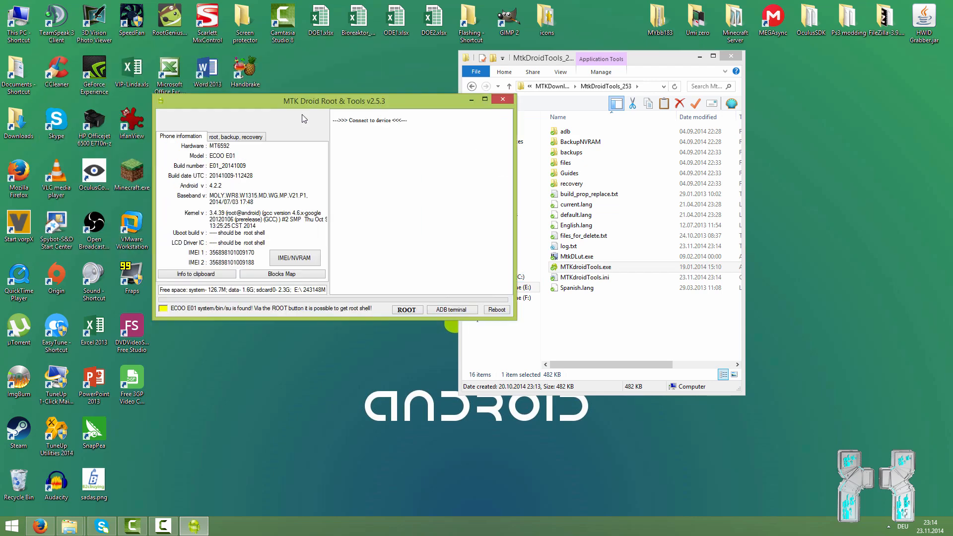
left_click_drag(304, 101, 310, 113)
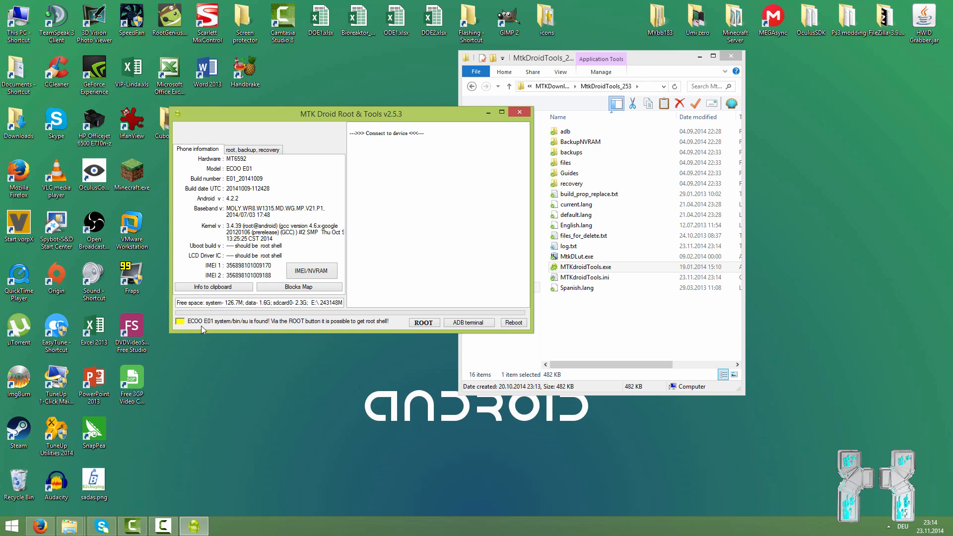
mouse_move(278, 269)
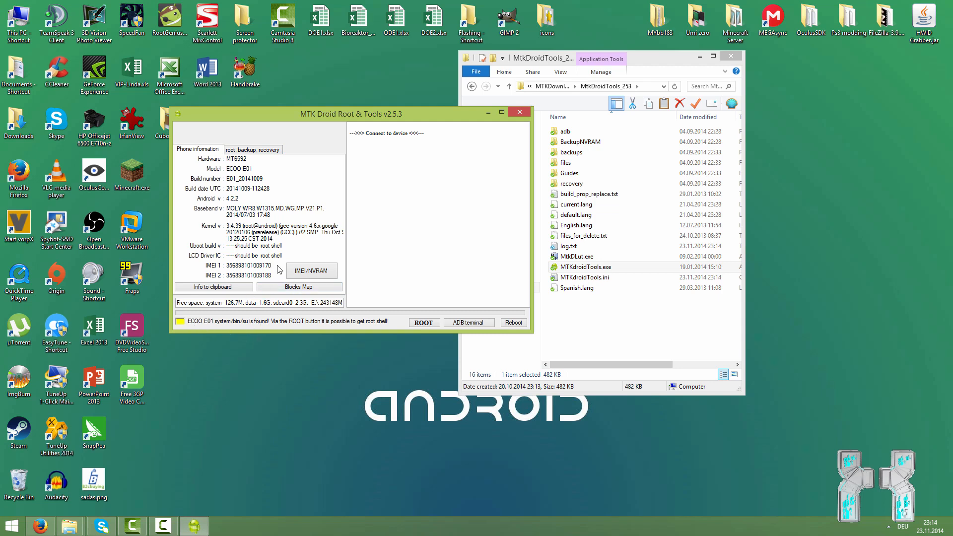
mouse_move(317, 239)
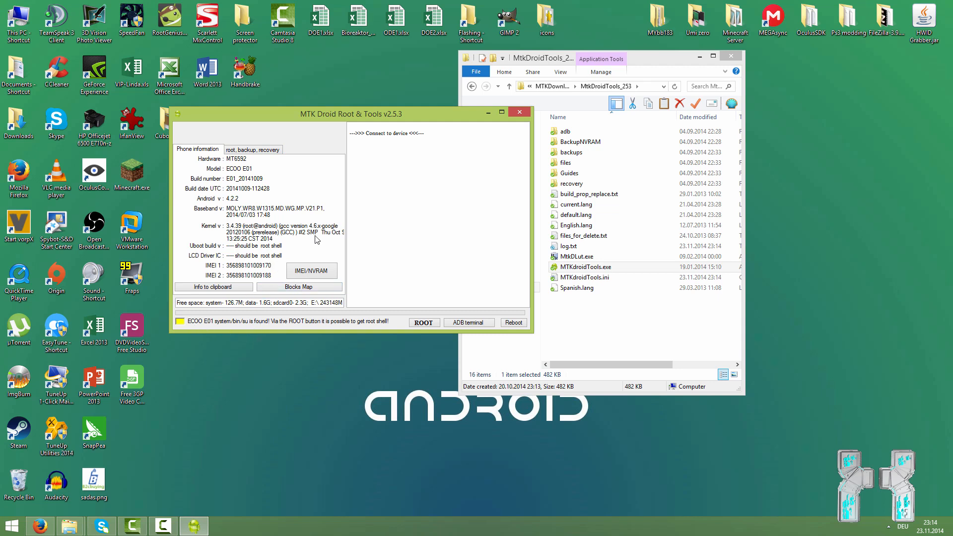
mouse_move(312, 245)
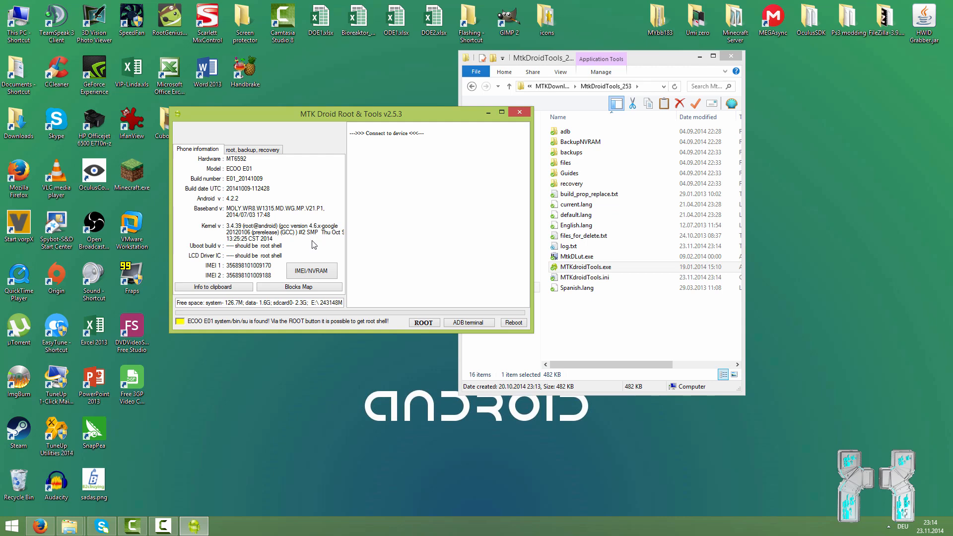
mouse_move(326, 239)
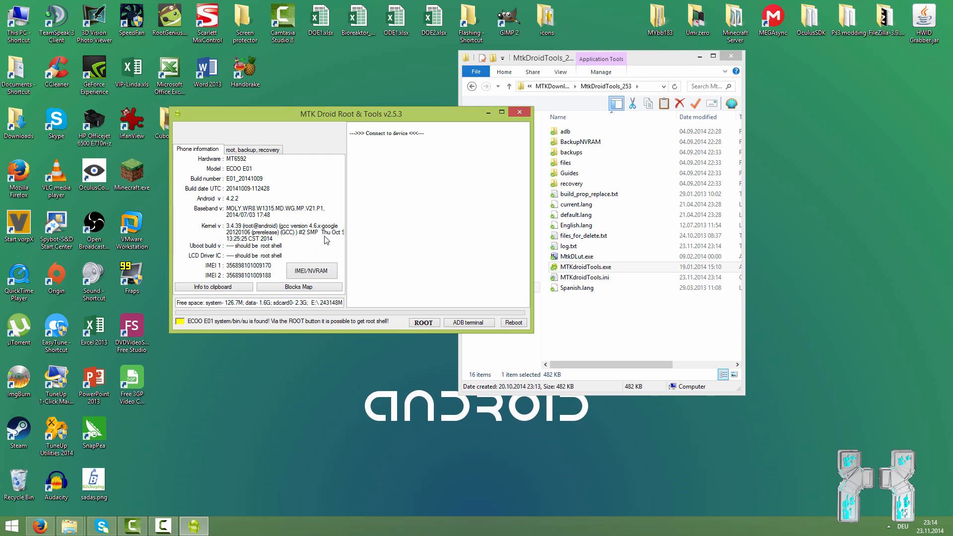
left_click(253, 150)
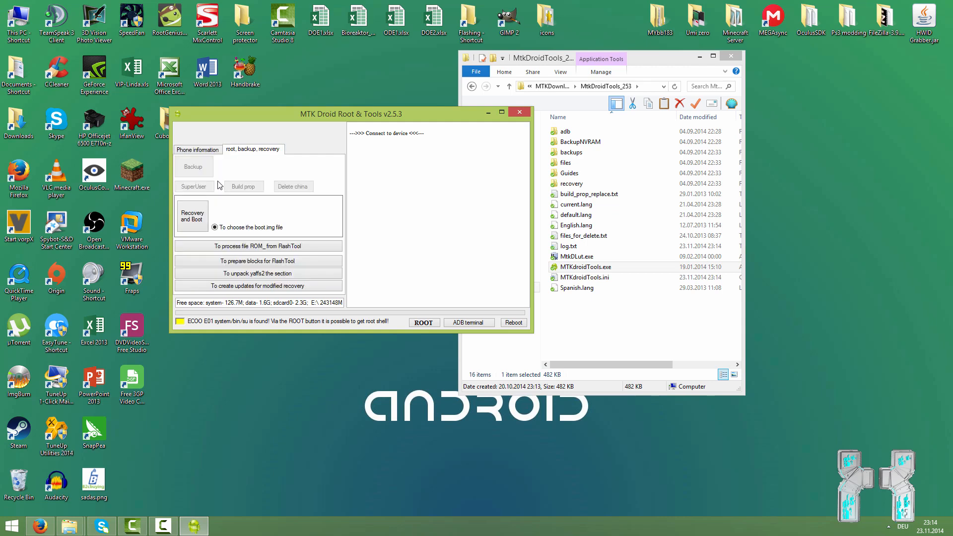
mouse_move(378, 190)
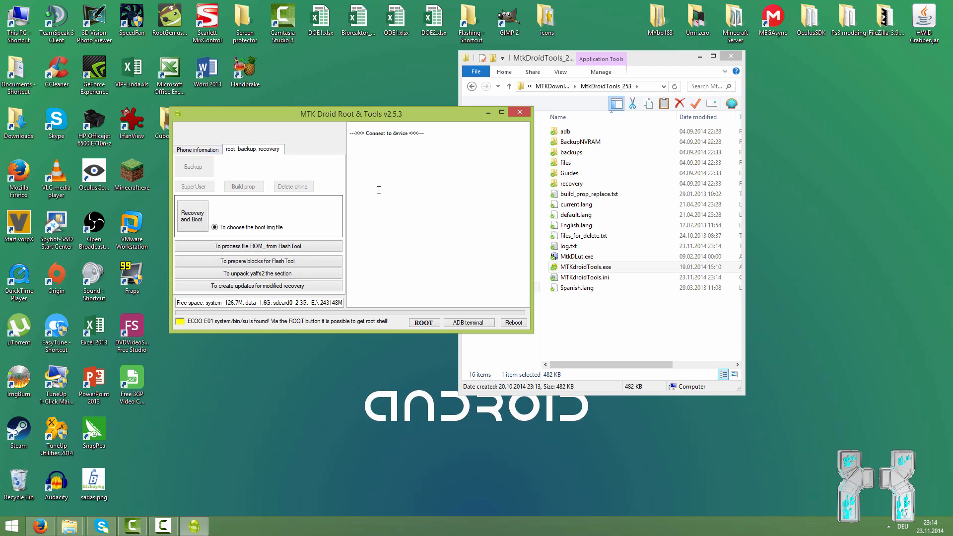
mouse_move(402, 311)
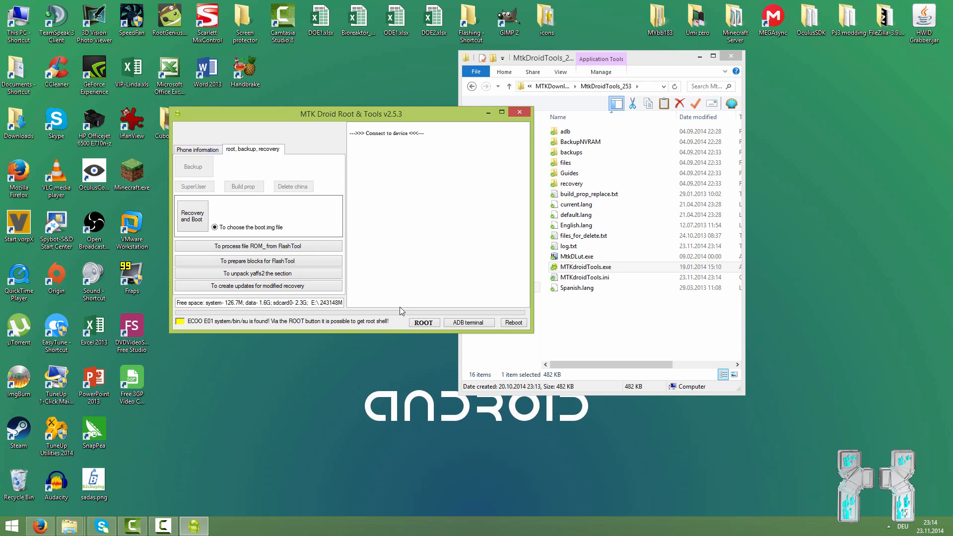
mouse_move(392, 326)
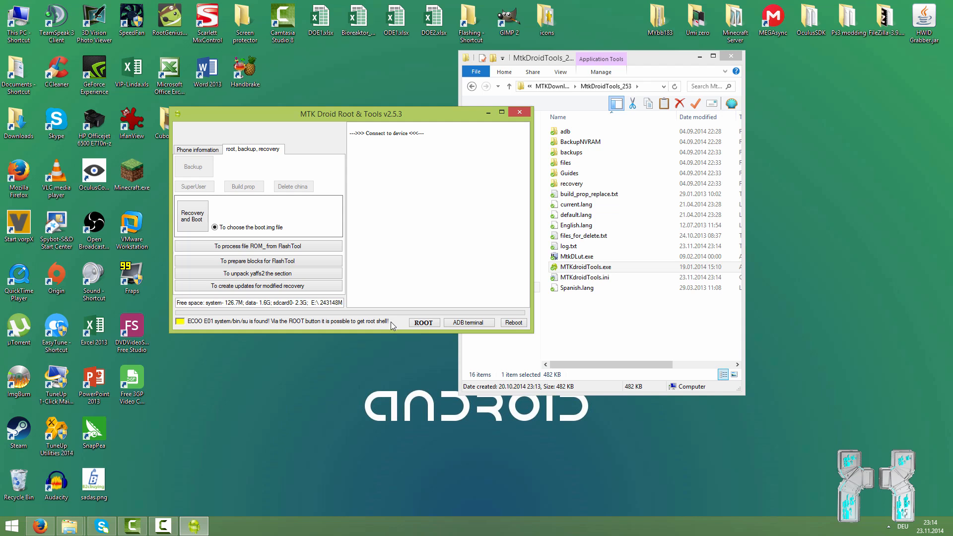
mouse_move(395, 329)
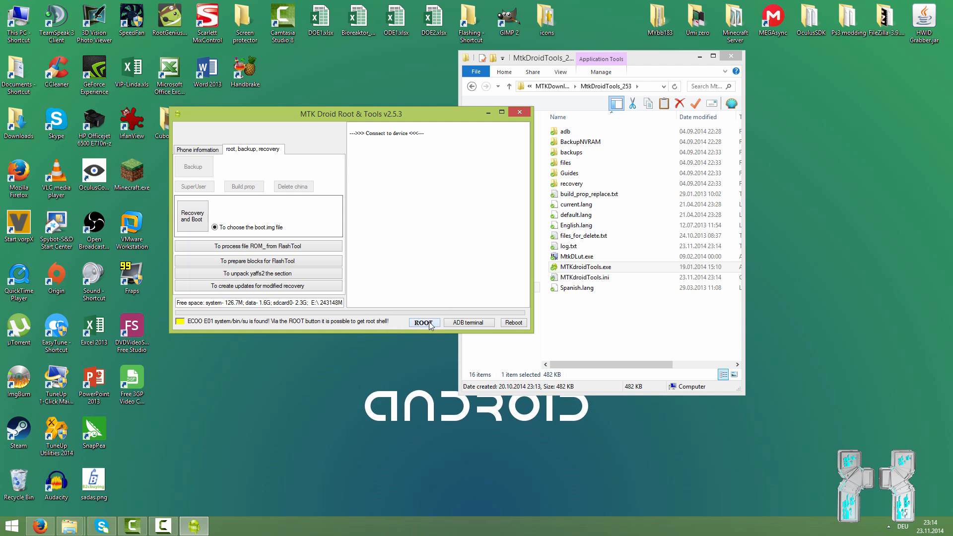
mouse_move(420, 339)
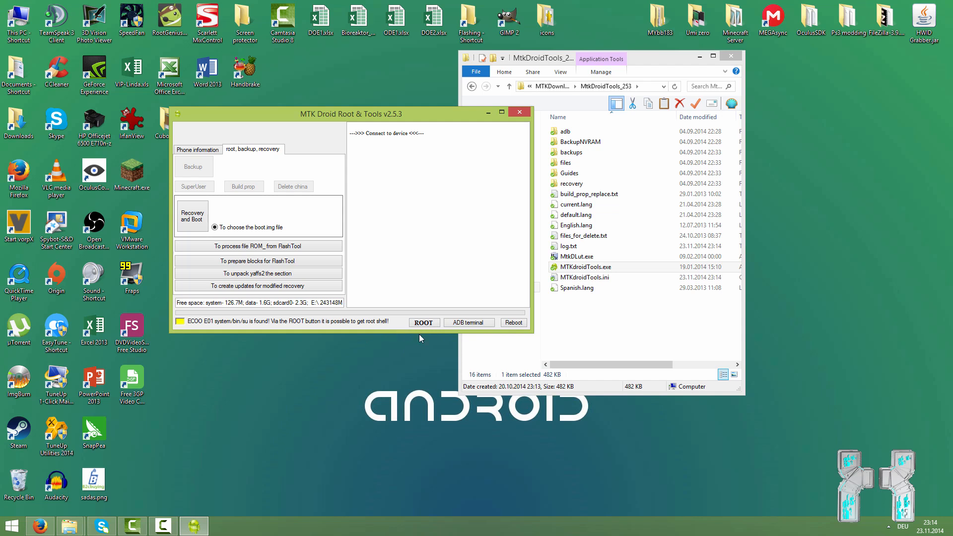
mouse_move(445, 256)
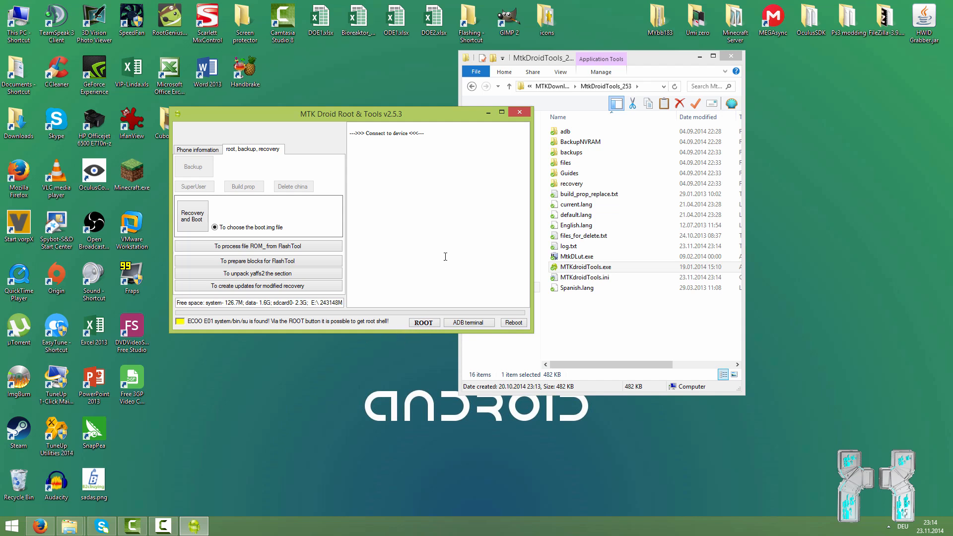
left_click_drag(351, 114, 339, 107)
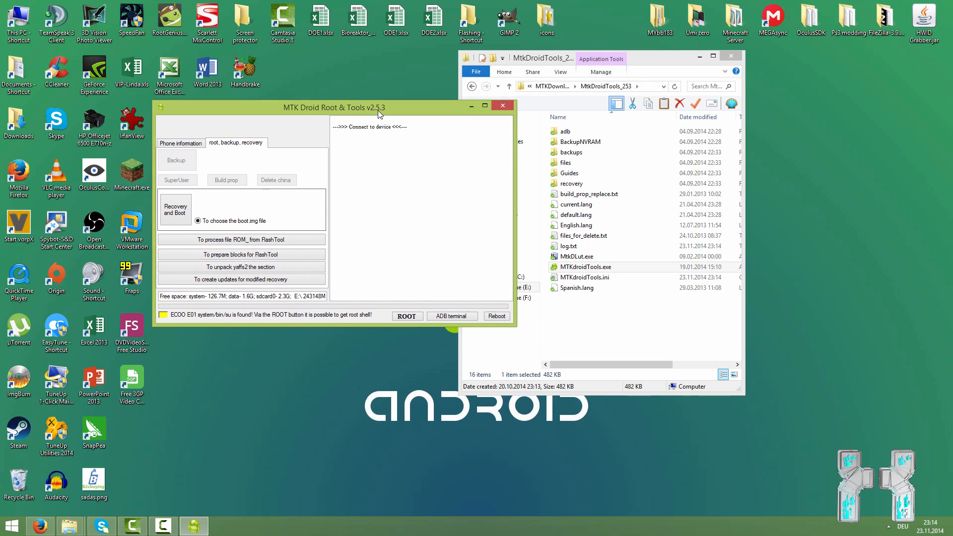
mouse_move(405, 117)
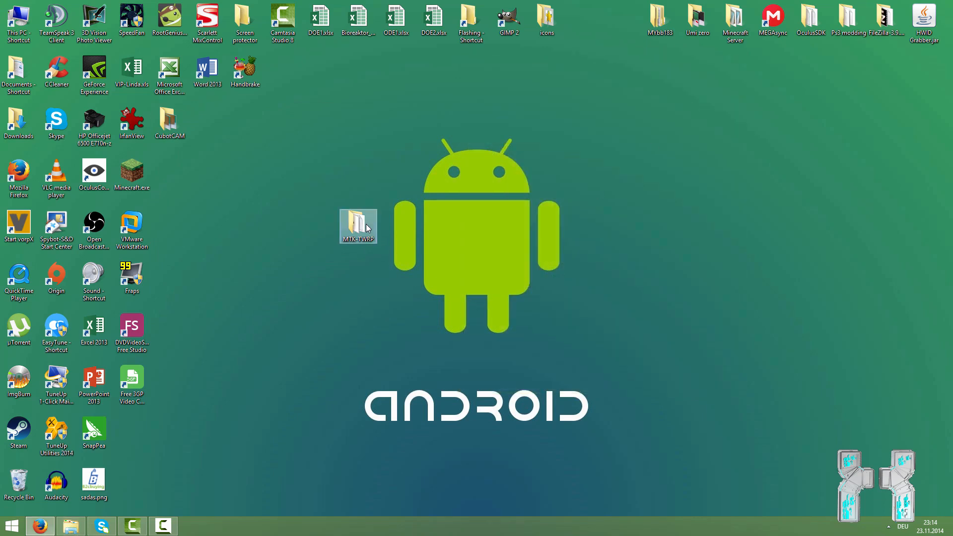
- Run TWRP.exe from the MTK-TWRP folder to launch Easy Magic TWRP Installer
double_click(359, 226)
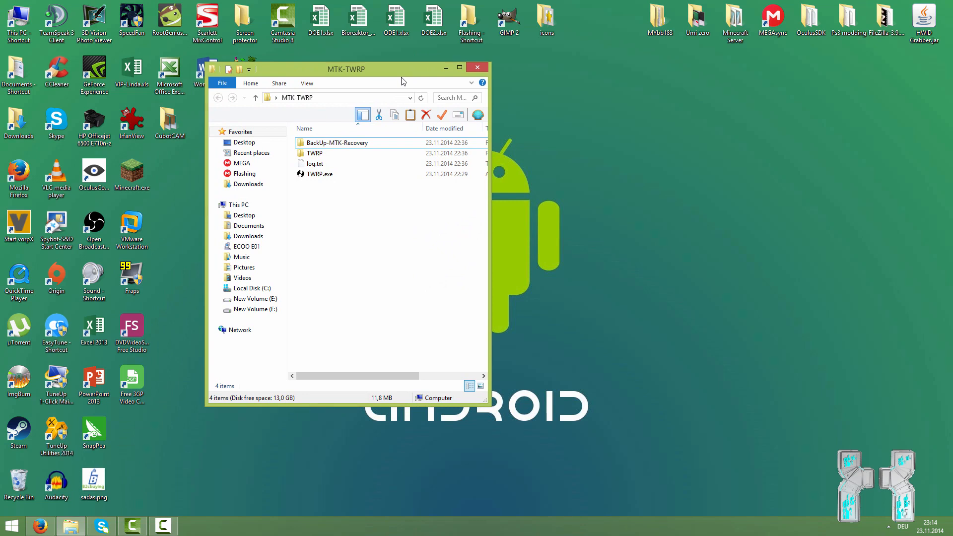
left_click(321, 174)
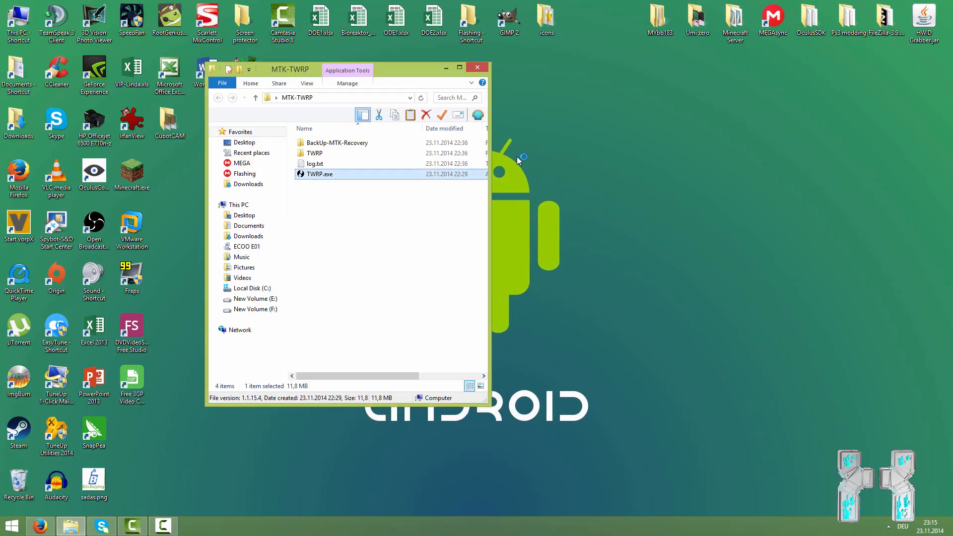
double_click(319, 173)
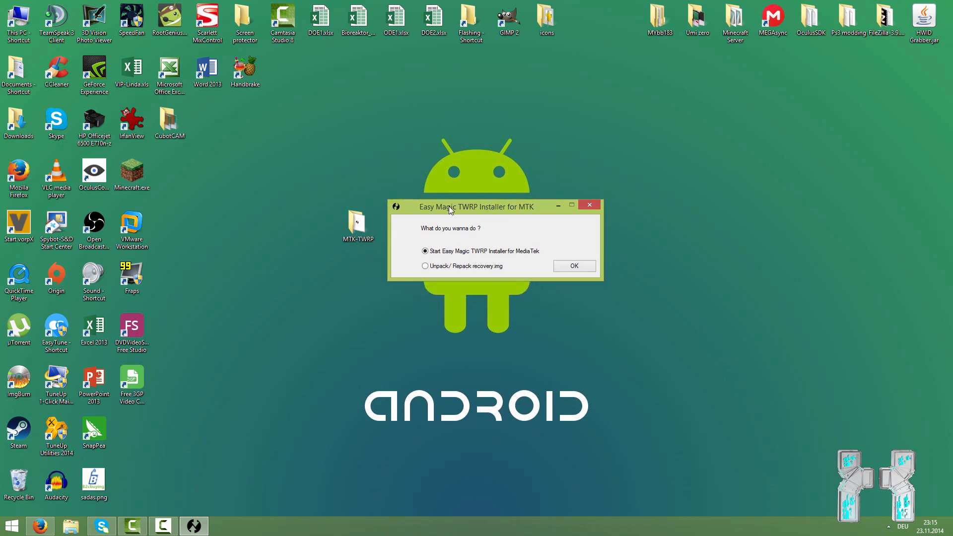
mouse_move(524, 217)
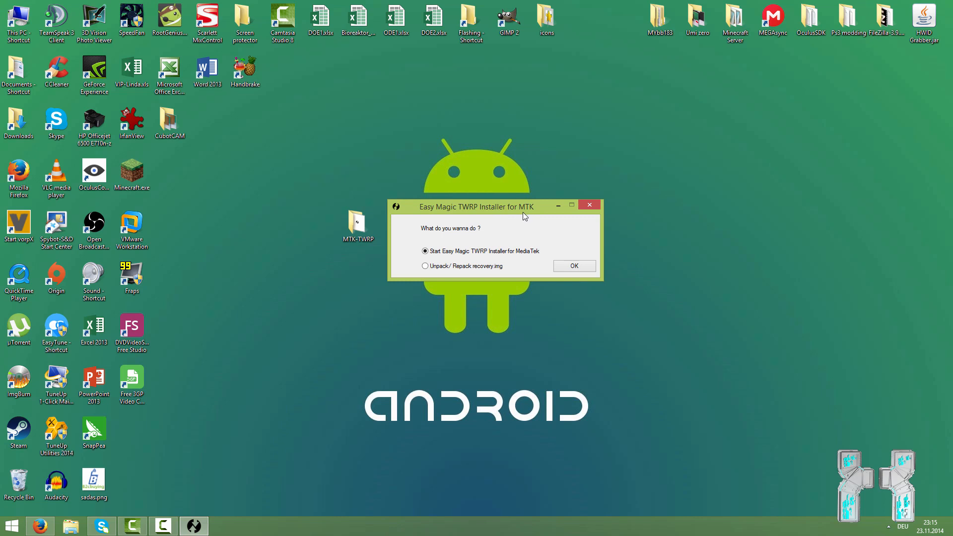
mouse_move(509, 233)
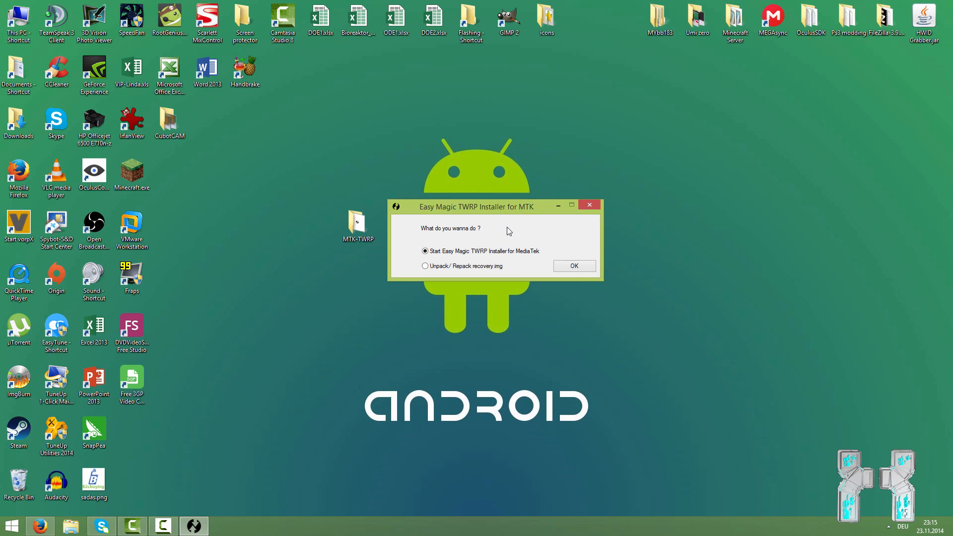
mouse_move(471, 251)
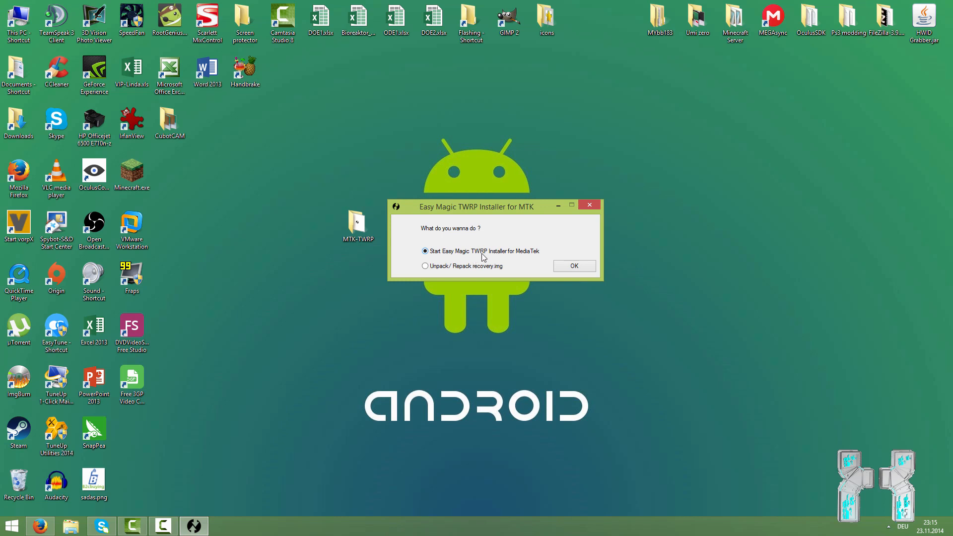
mouse_move(538, 282)
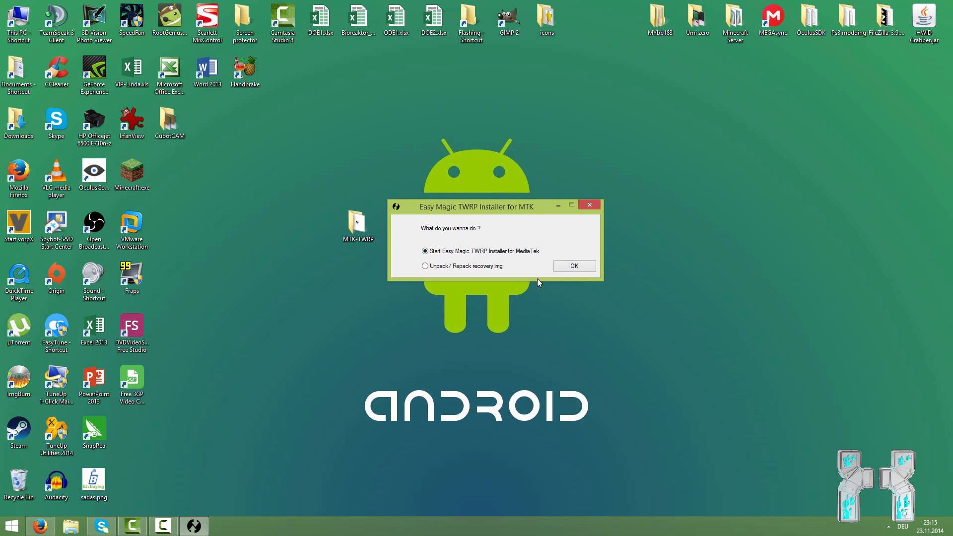
mouse_move(517, 277)
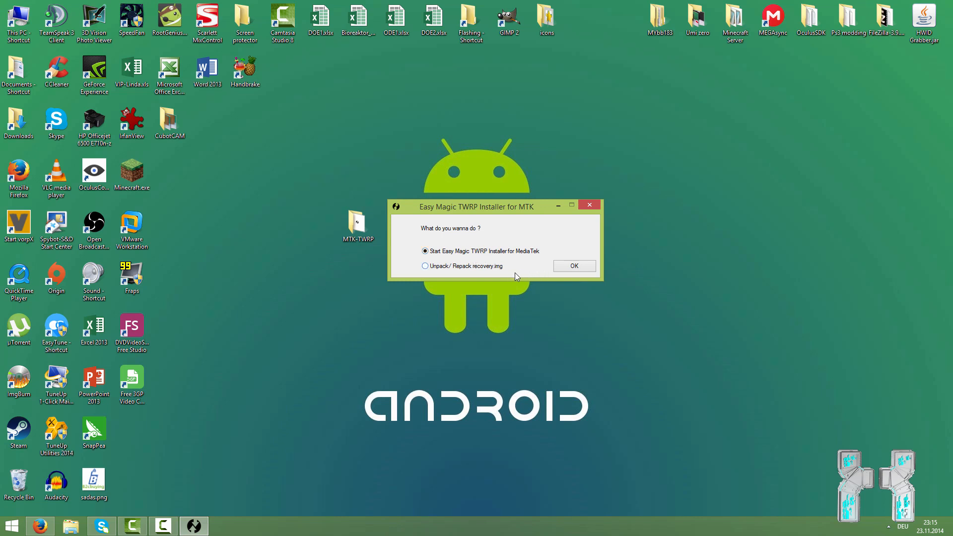
mouse_move(483, 268)
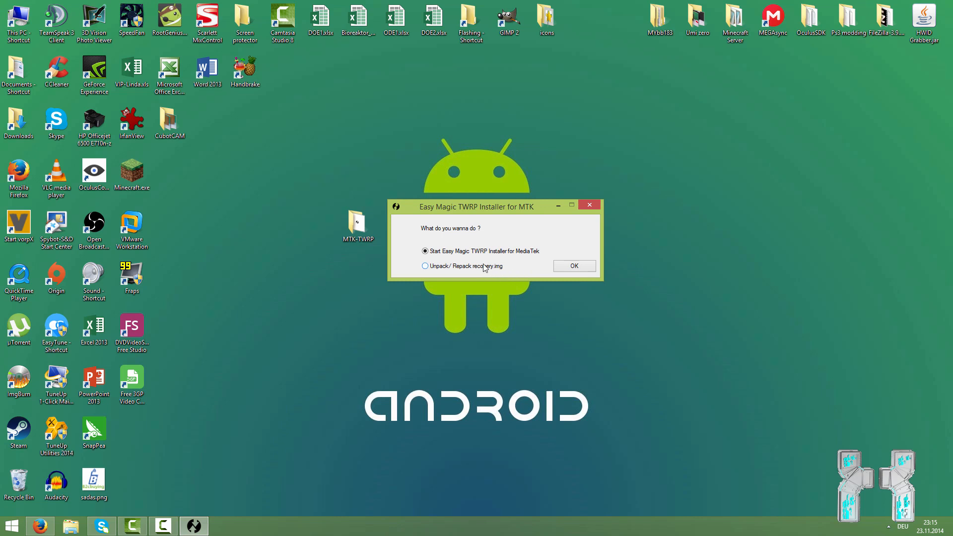
mouse_move(519, 273)
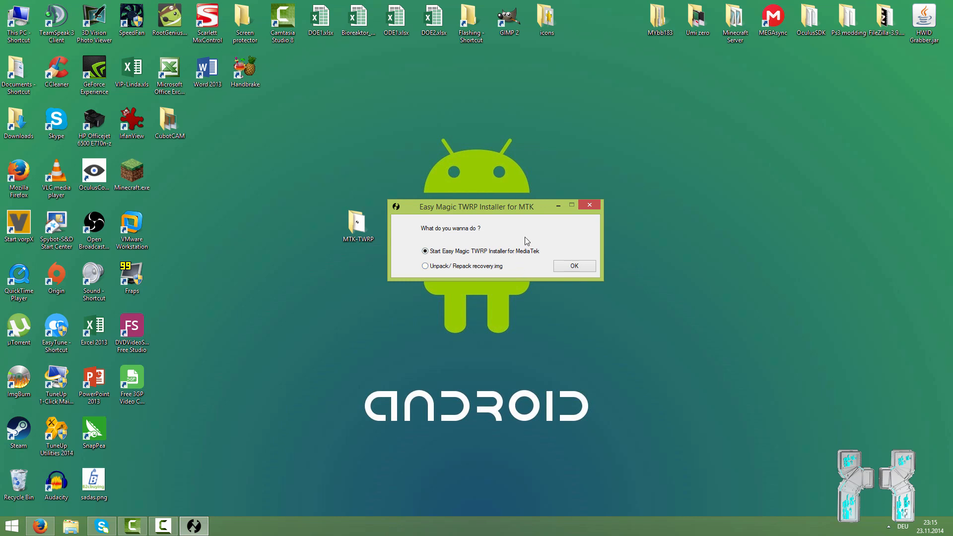
mouse_move(565, 271)
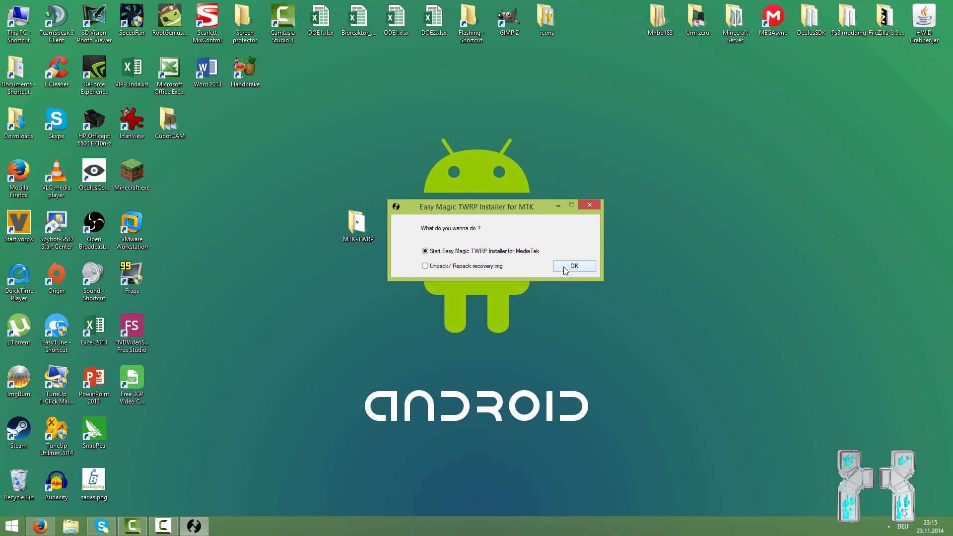
- Confirm starting the MediaTek installer to reach the Auto-Port/Manual-Port question
left_click(573, 266)
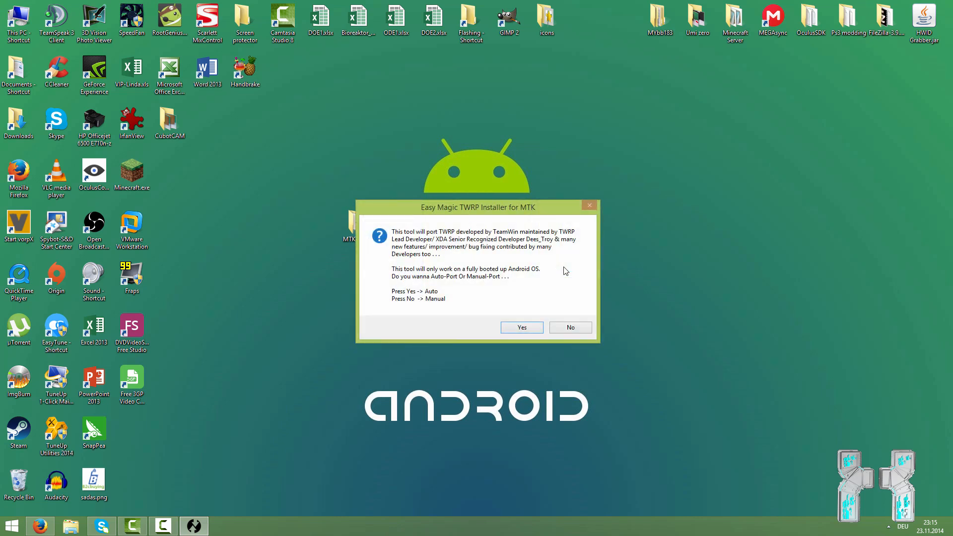
mouse_move(494, 267)
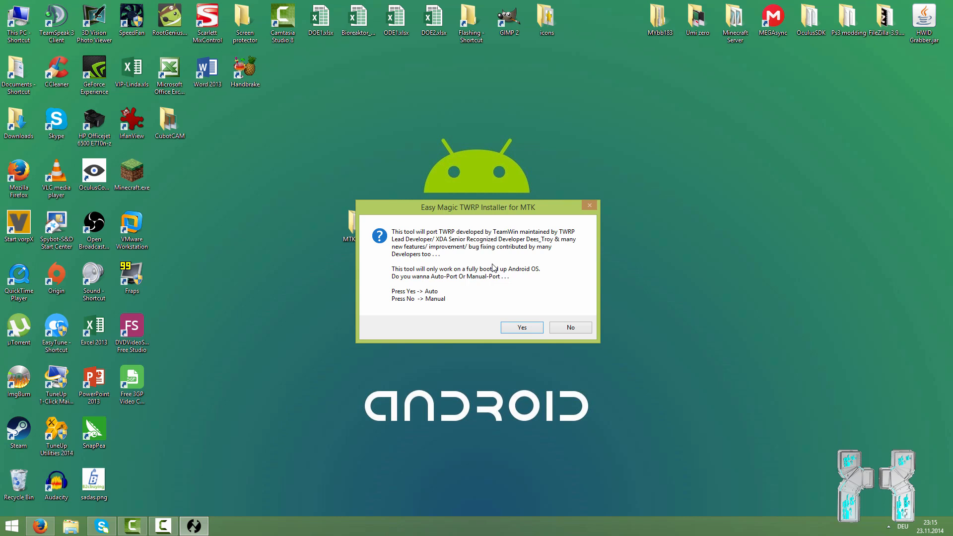
mouse_move(570, 326)
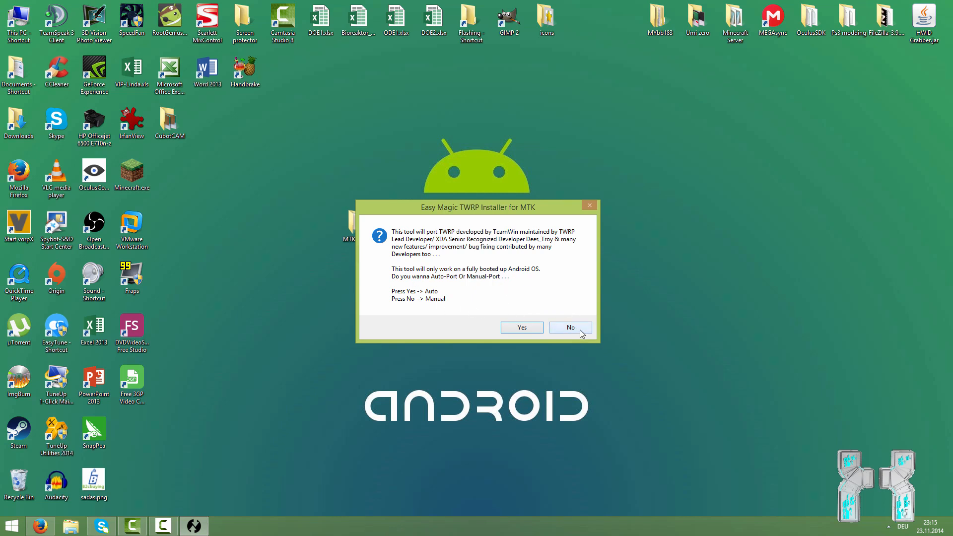
mouse_move(546, 347)
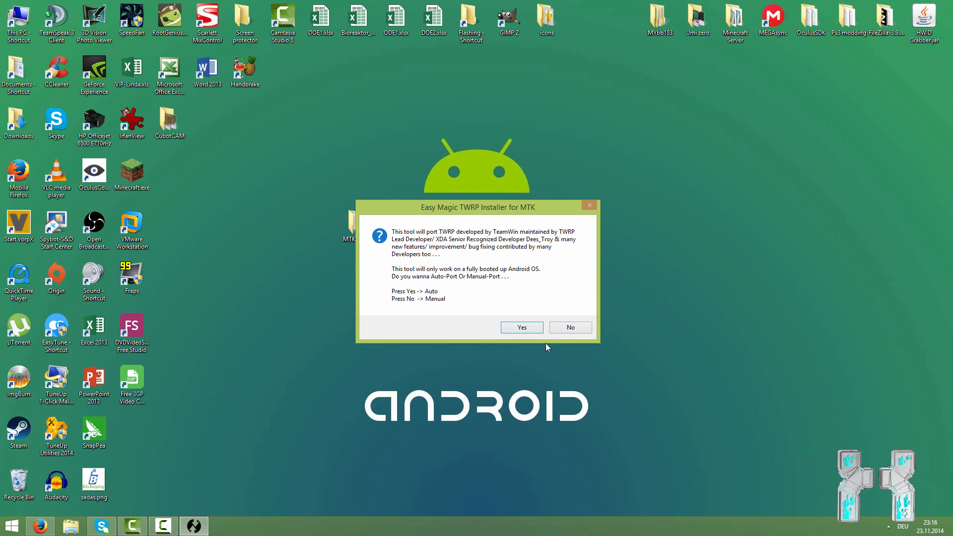
- Choose Auto-Port so the tool asks for the phone over USB with debugging
left_click(521, 327)
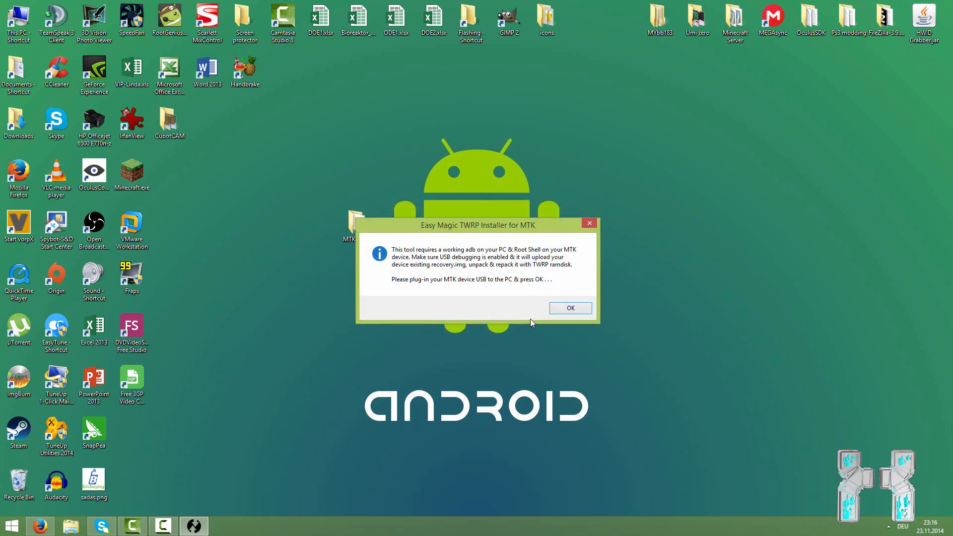
mouse_move(510, 316)
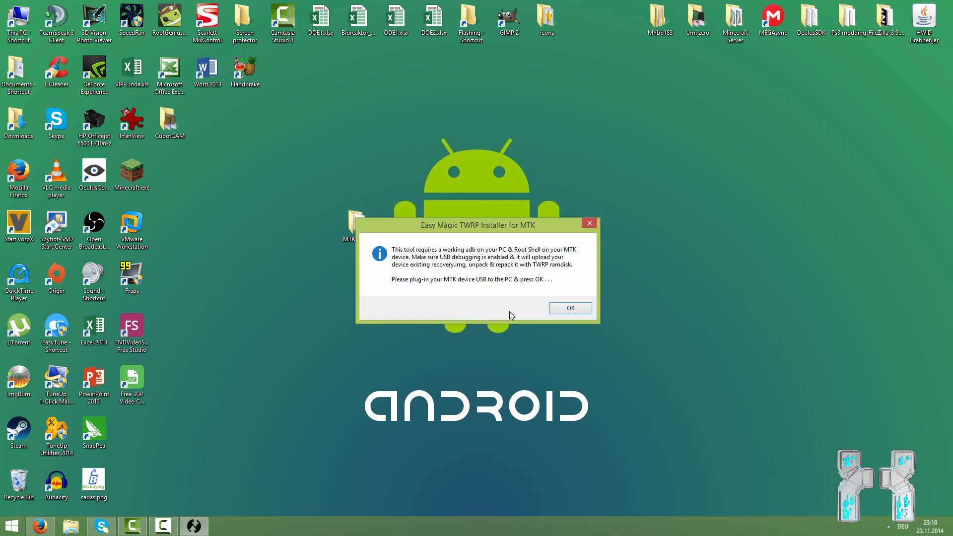
mouse_move(526, 314)
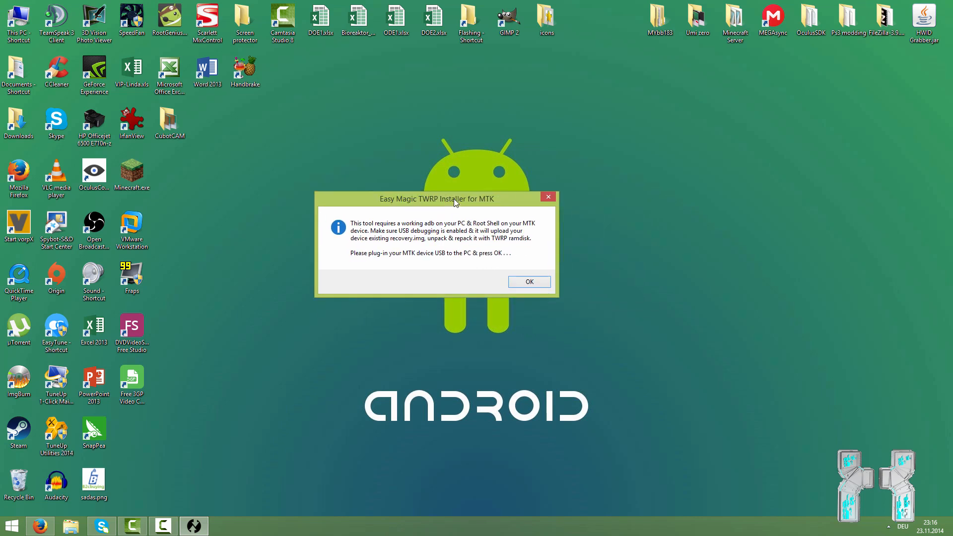
mouse_move(549, 295)
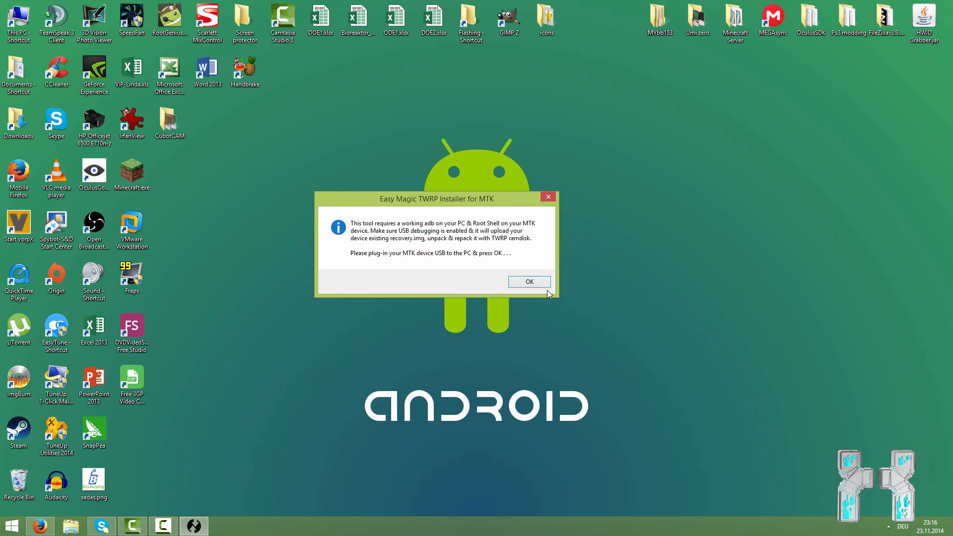
mouse_move(457, 210)
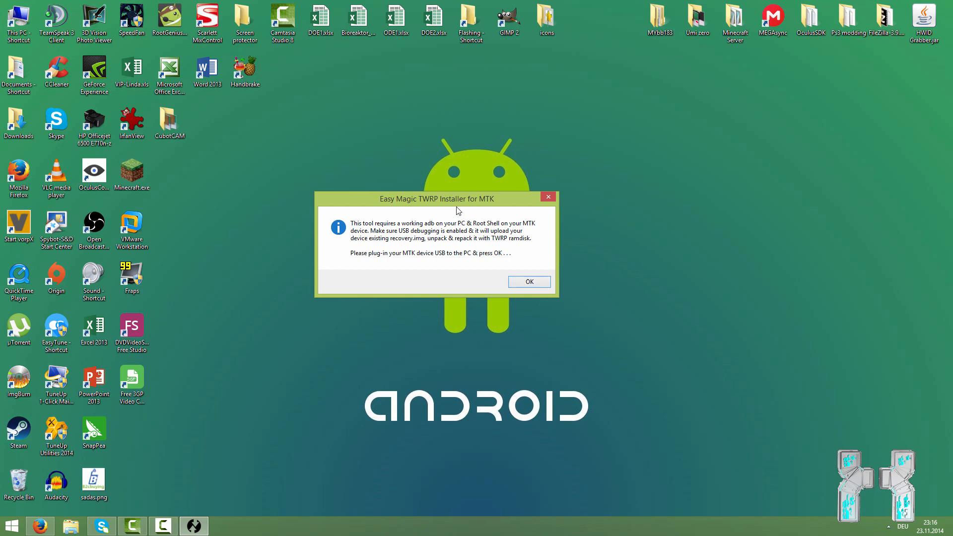
- Confirm the phone is connected and acknowledge the secured boot.img, MT6592 SoC and emmc notices
left_click(527, 281)
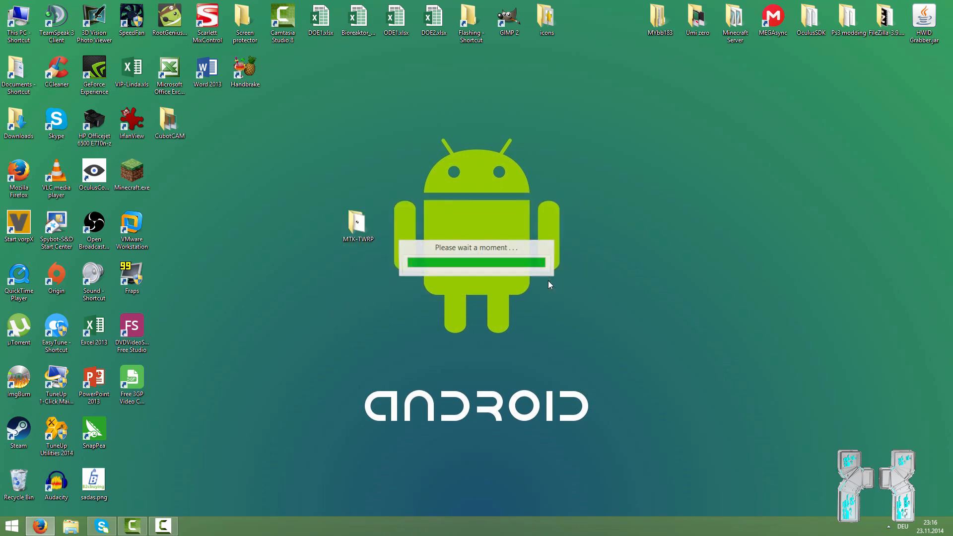
mouse_move(524, 289)
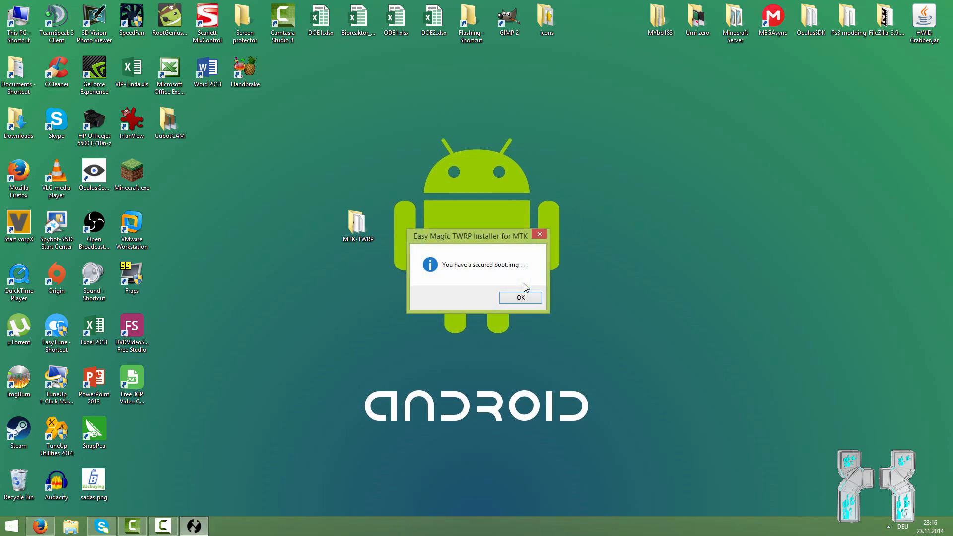
left_click(520, 298)
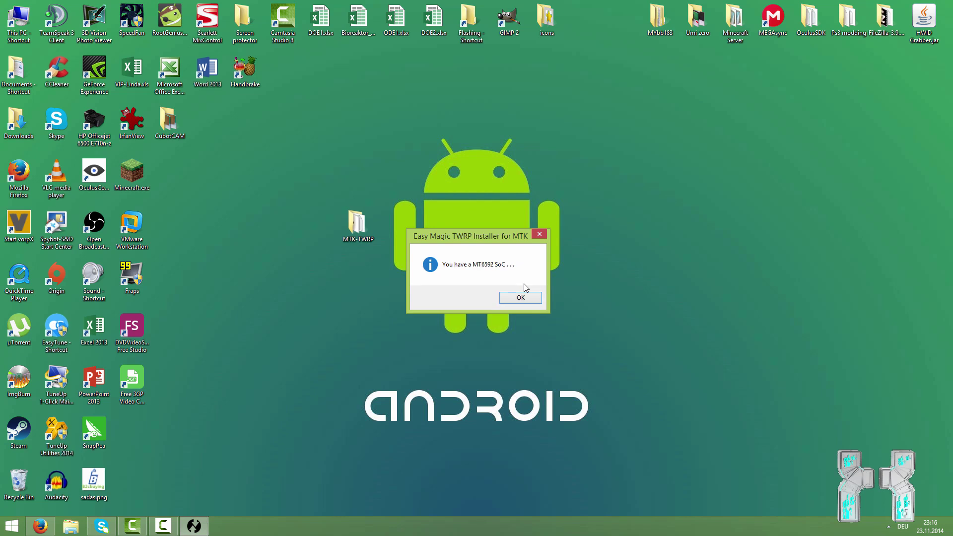
left_click(520, 297)
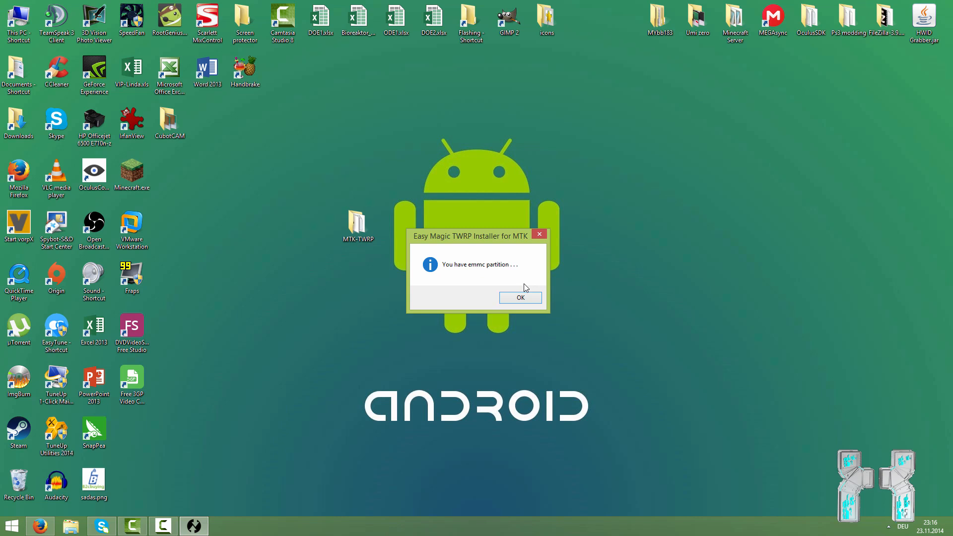
left_click(519, 297)
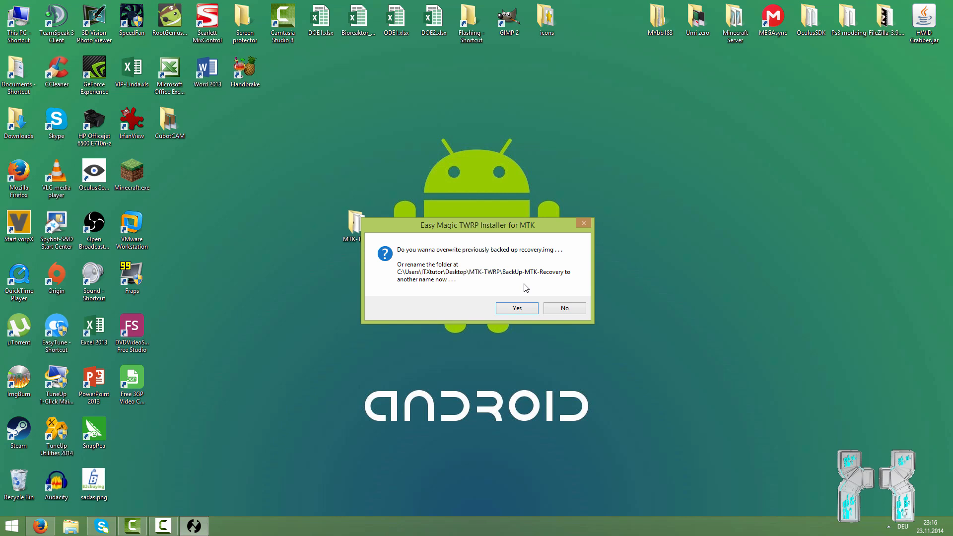
mouse_move(493, 305)
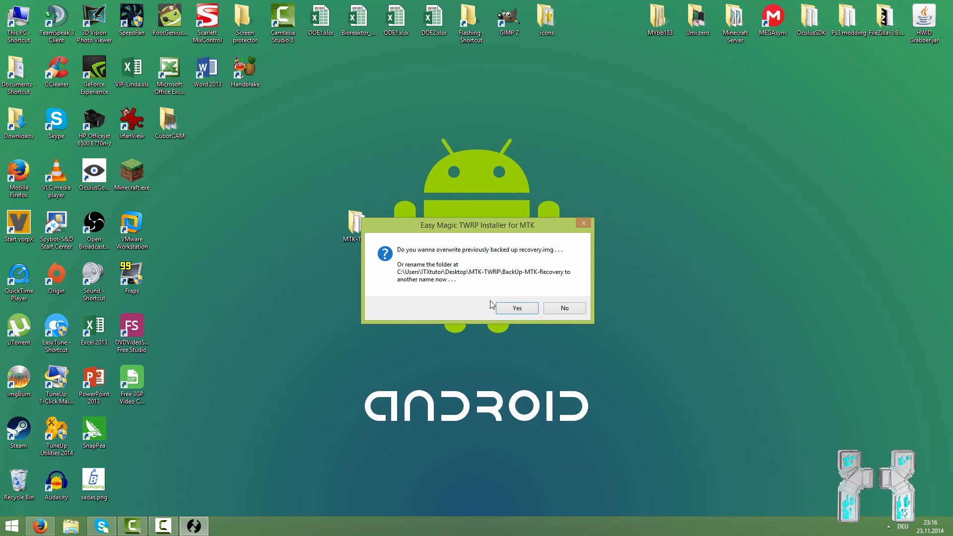
- Overwrite the old recovery.img backup, accept the detected 1080x1920 resolution, and answer No to a flipped recovery screen
left_click(517, 308)
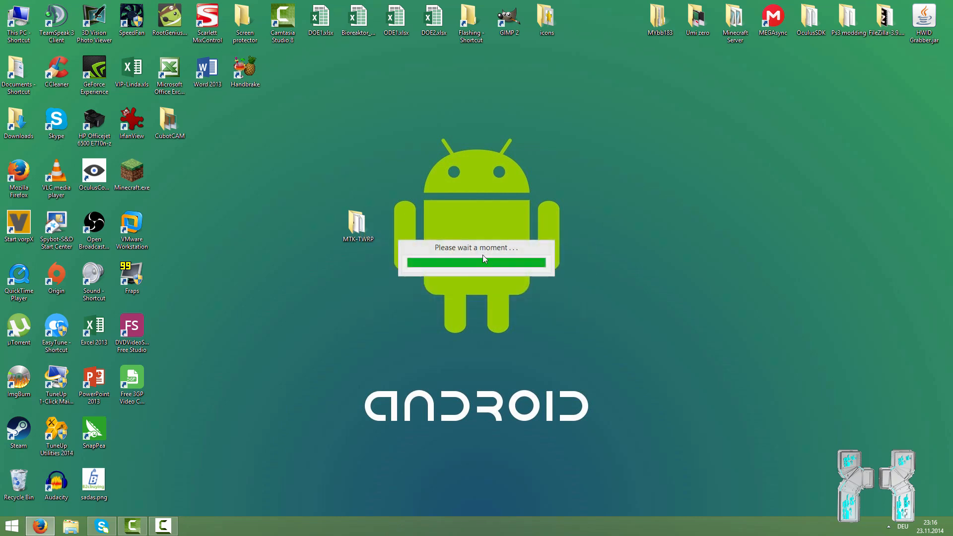
mouse_move(472, 249)
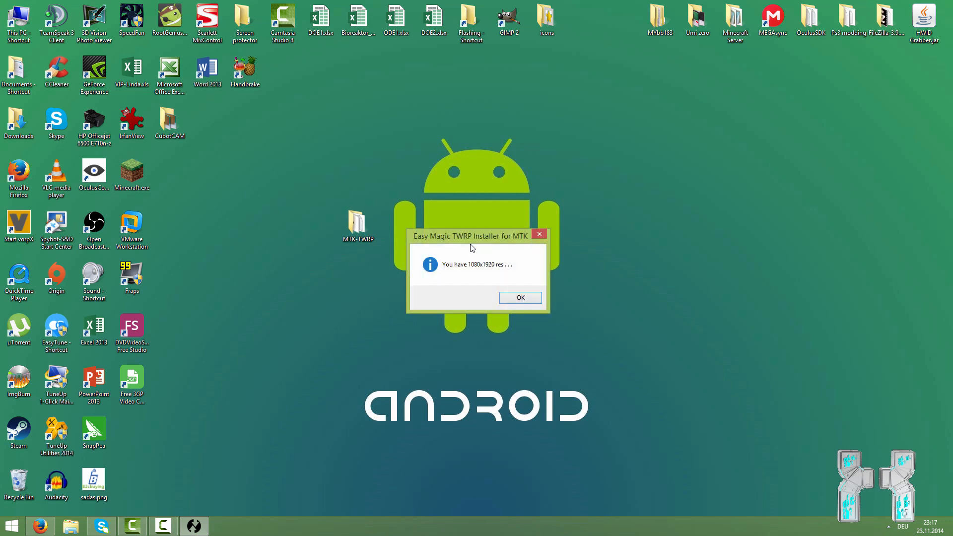
left_click(519, 296)
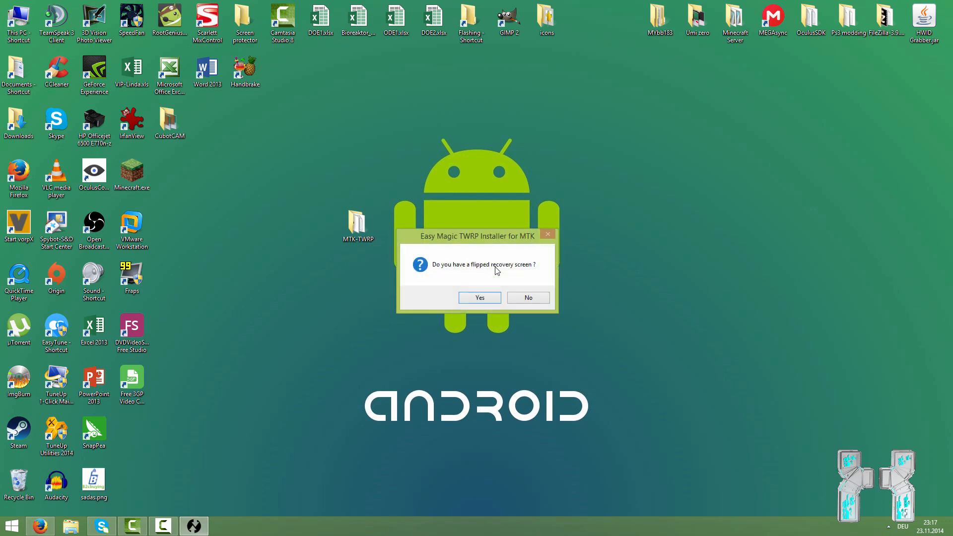
mouse_move(502, 272)
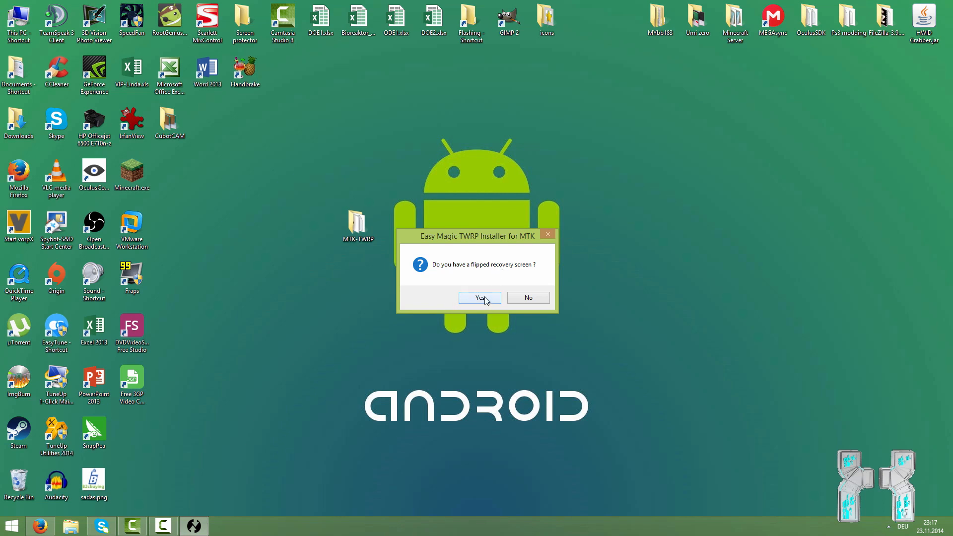
mouse_move(527, 296)
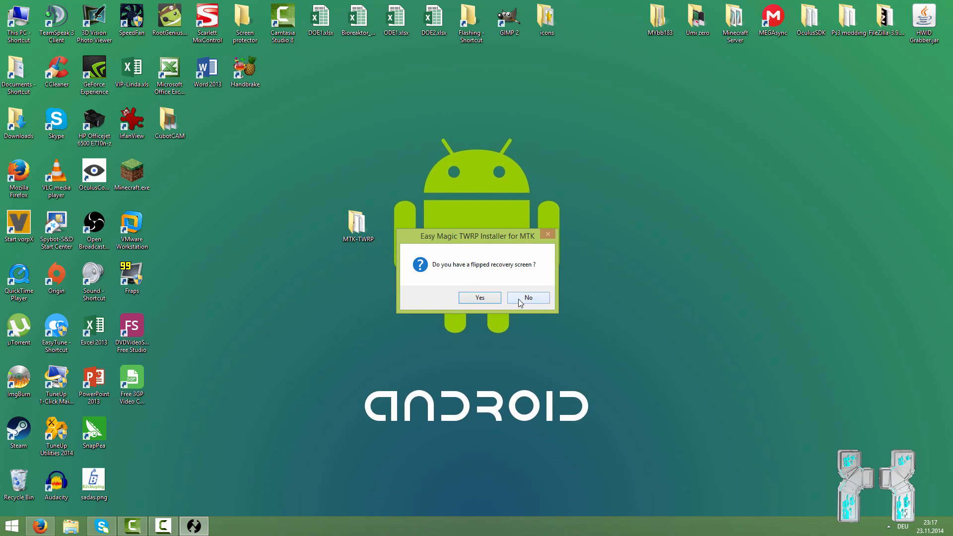
left_click(527, 297)
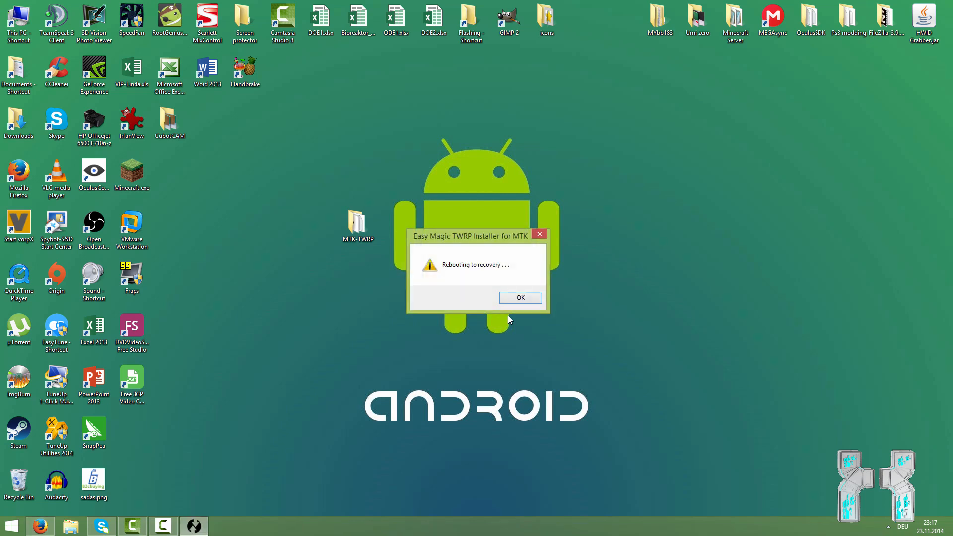
- Acknowledge the reboot-to-recovery, successful TWRP push and support messages, closing the installer
left_click(520, 297)
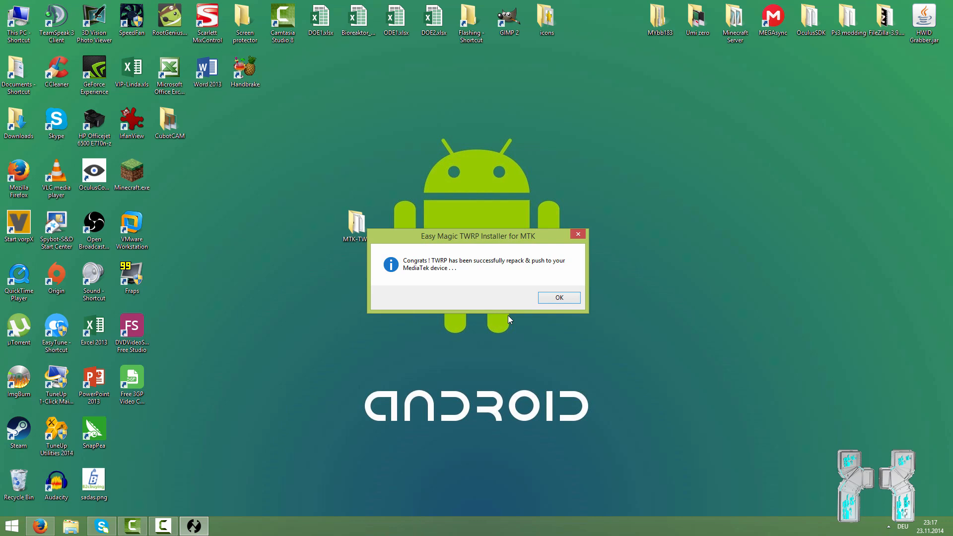
left_click(558, 297)
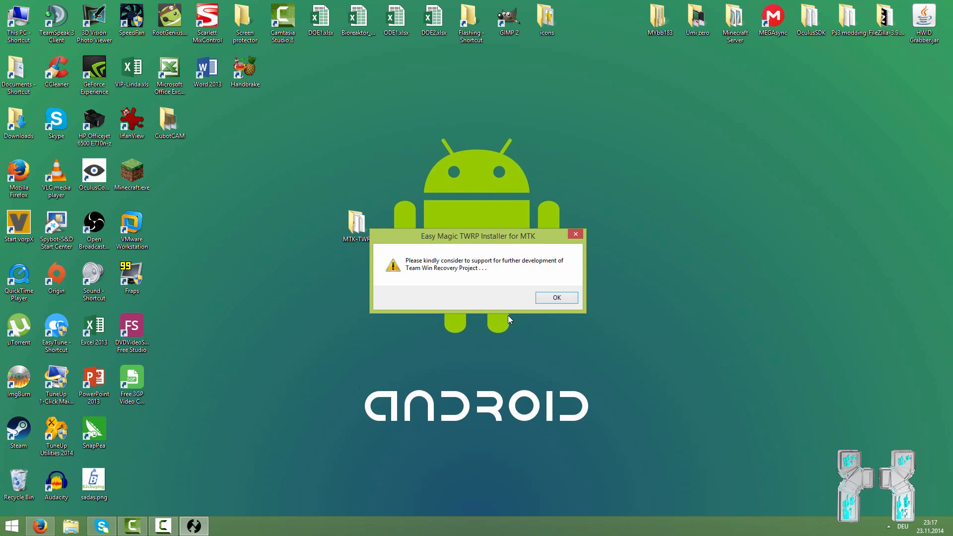
left_click(556, 297)
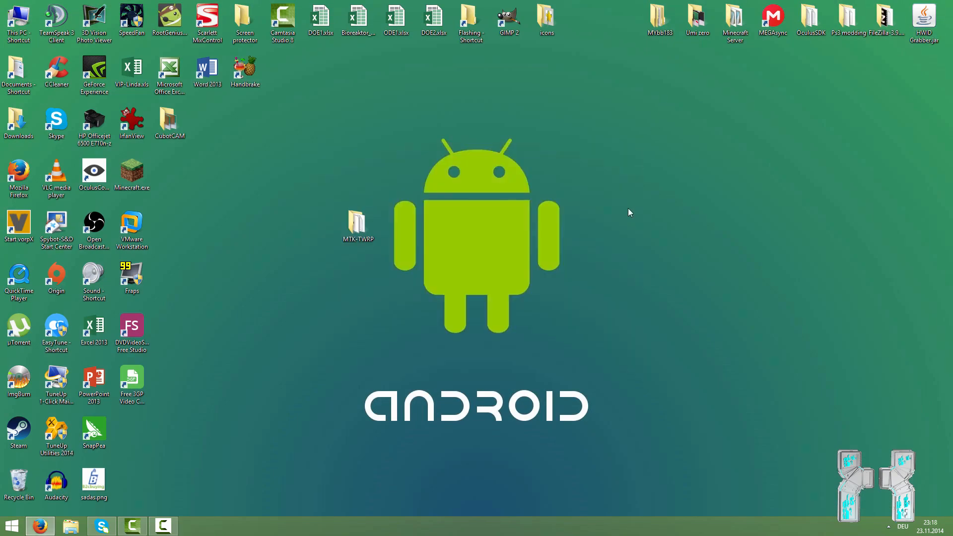